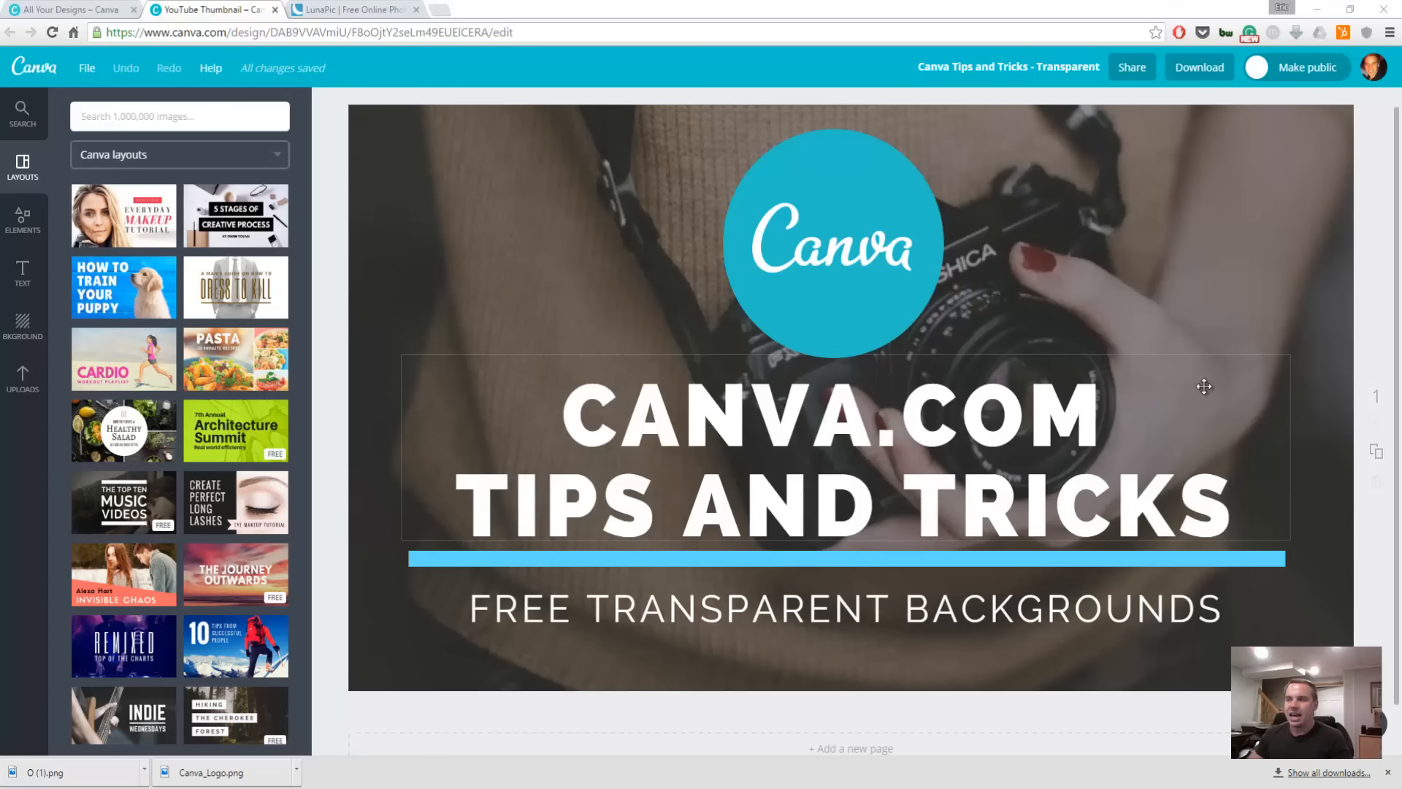
mouse_move(1037, 266)
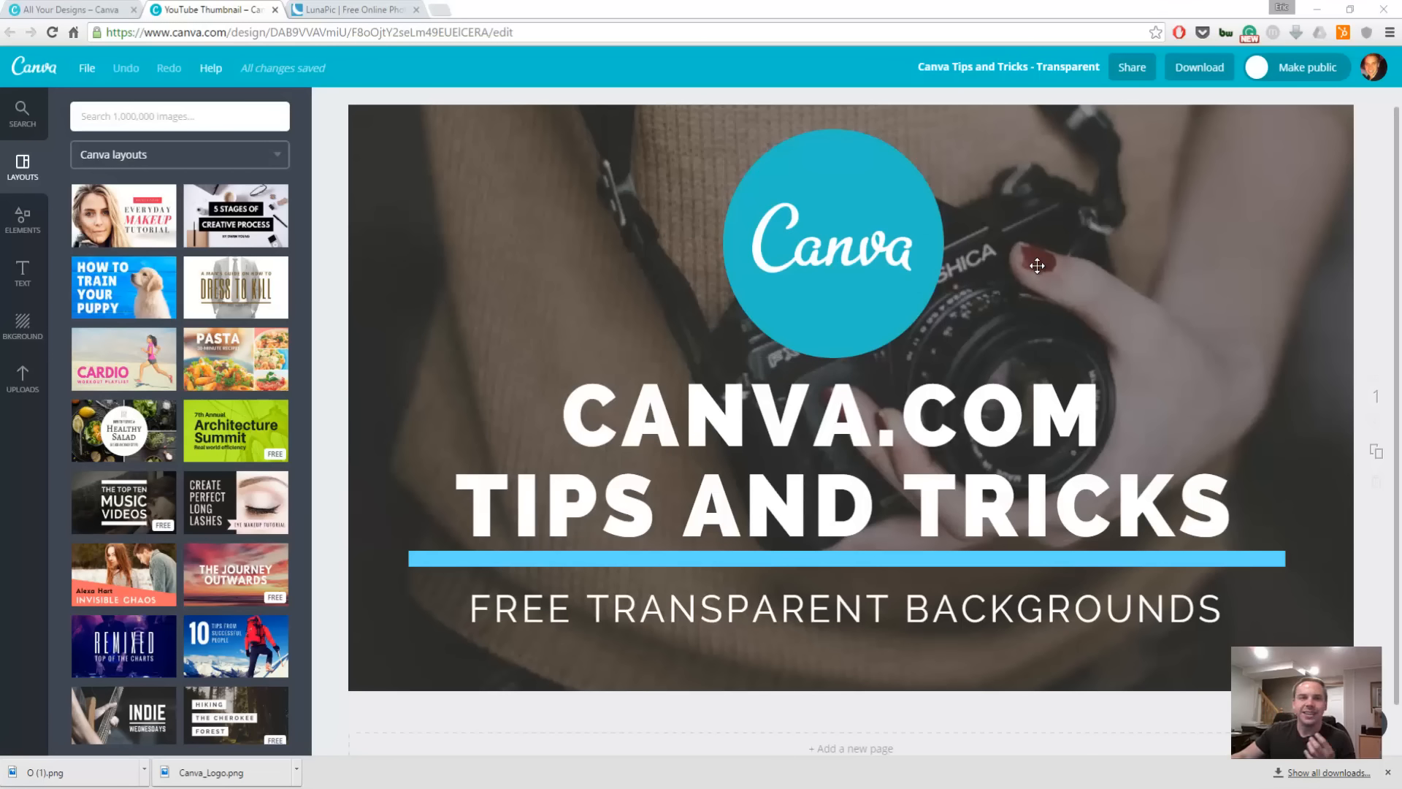
mouse_move(1072, 206)
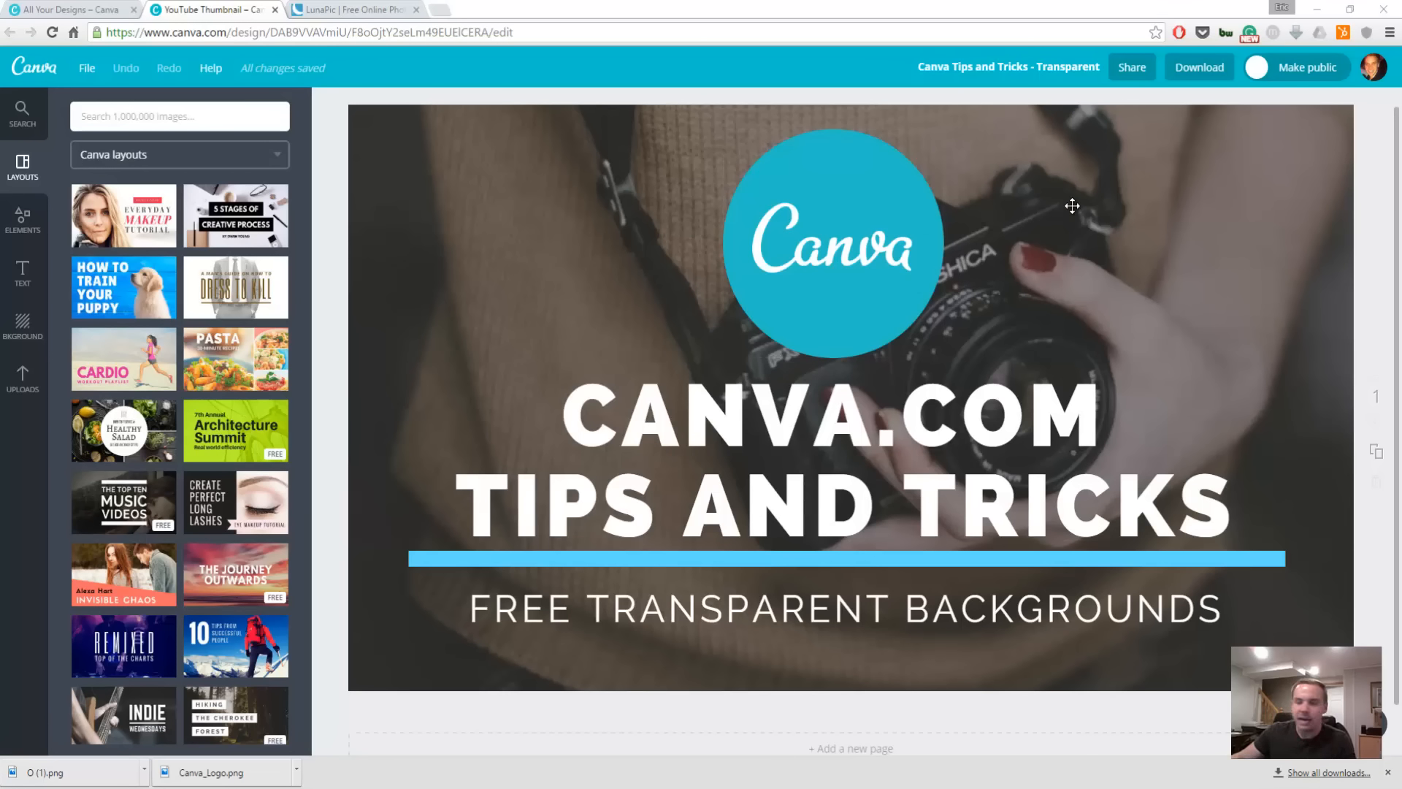
Attempt a transparent-background export, then dismiss the Canva for Work promotion
left_click(1199, 65)
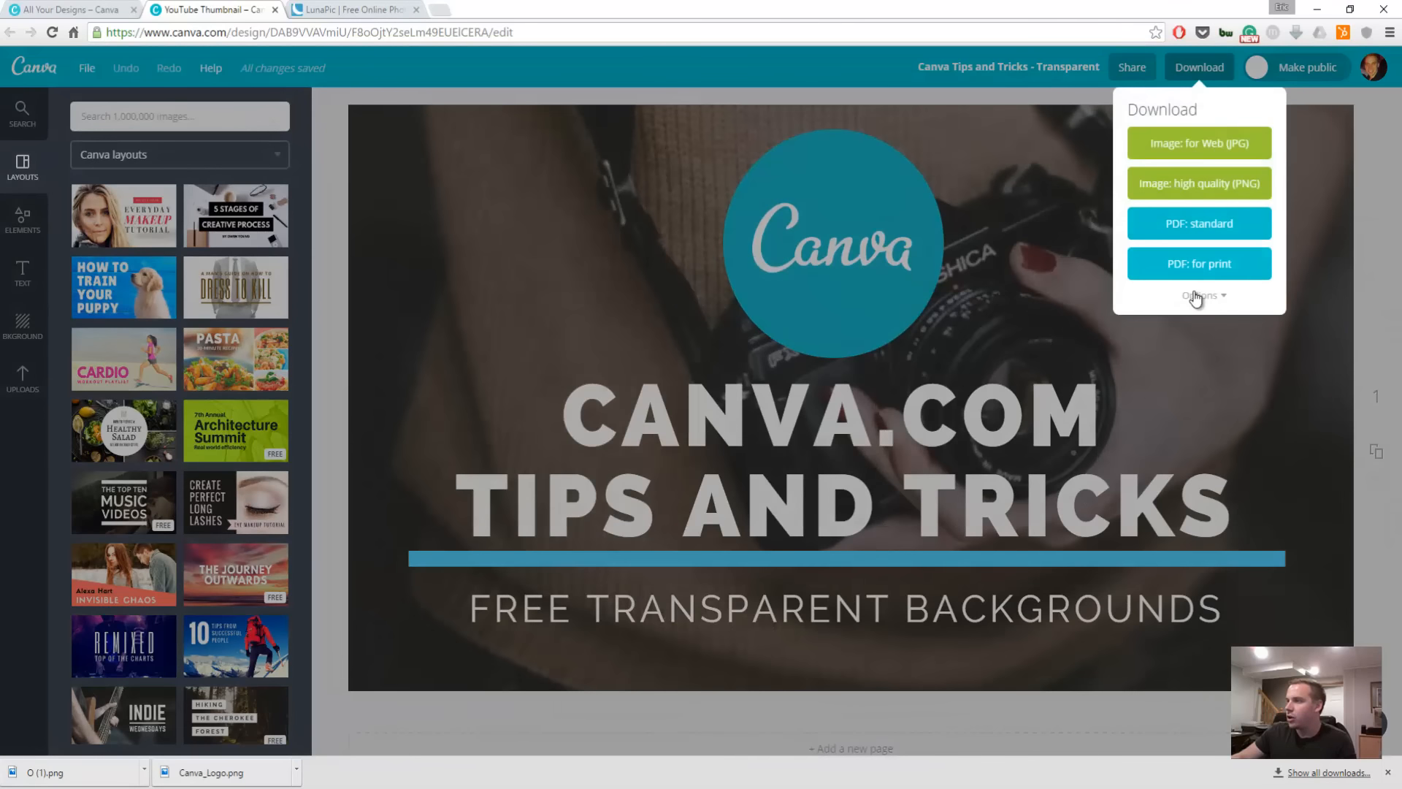
left_click(1202, 295)
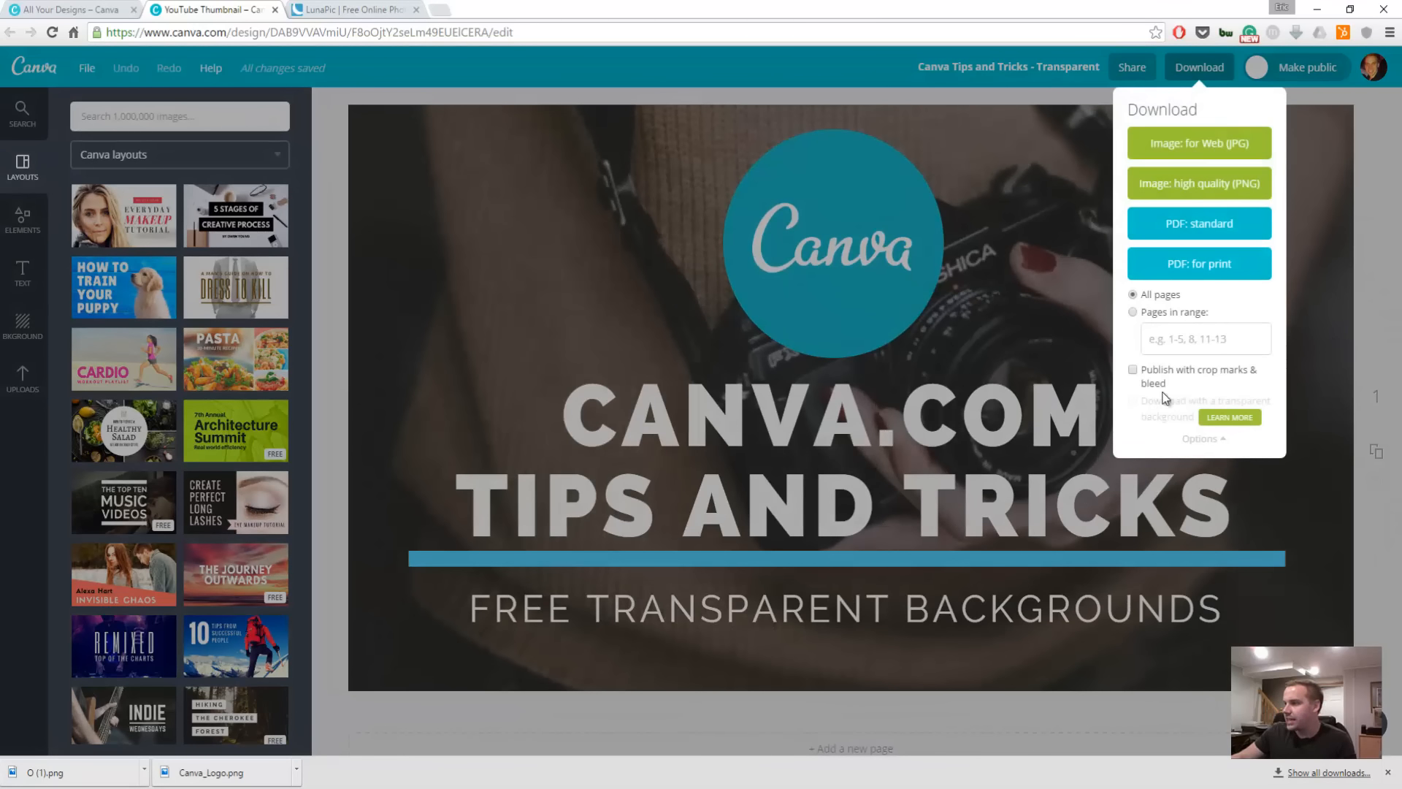
left_click(1228, 416)
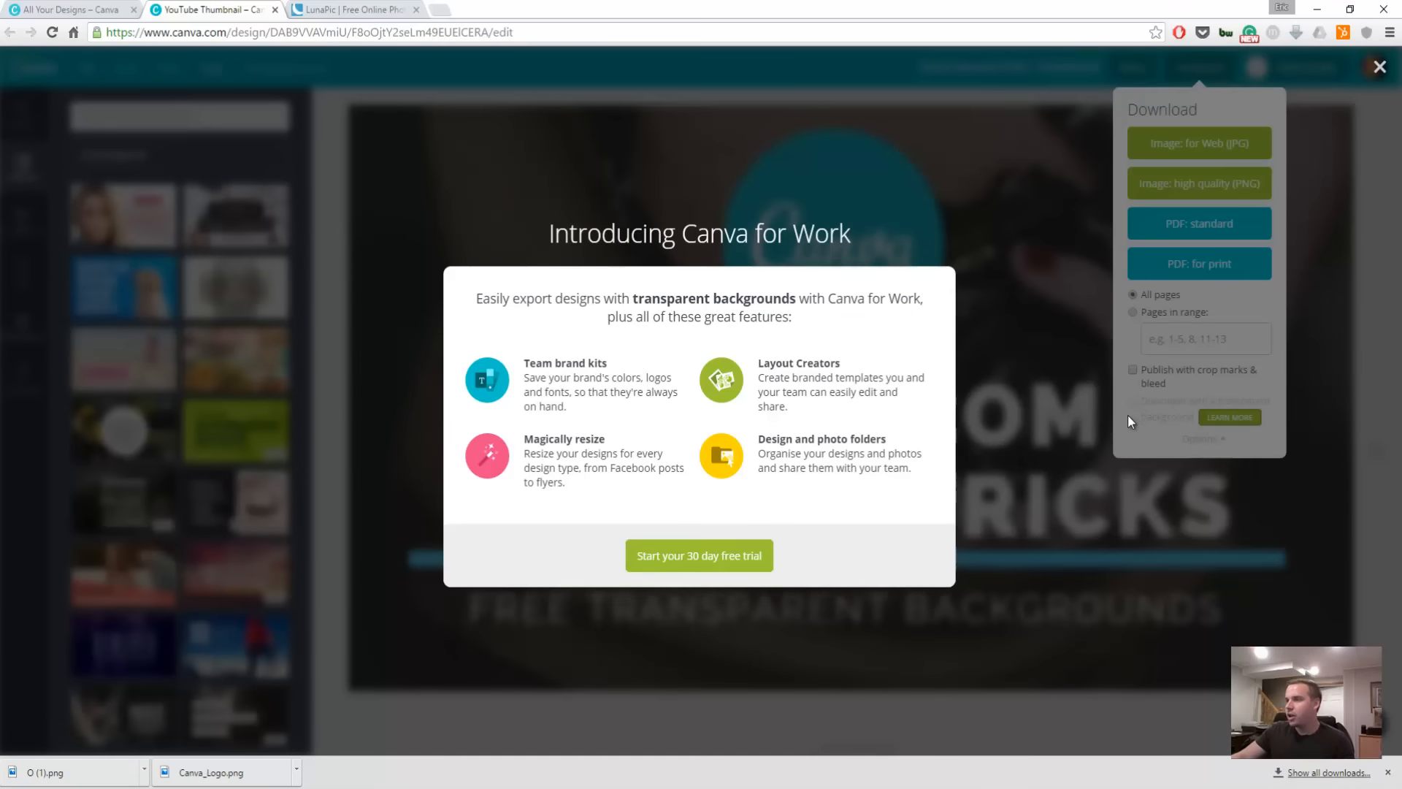
mouse_move(982, 403)
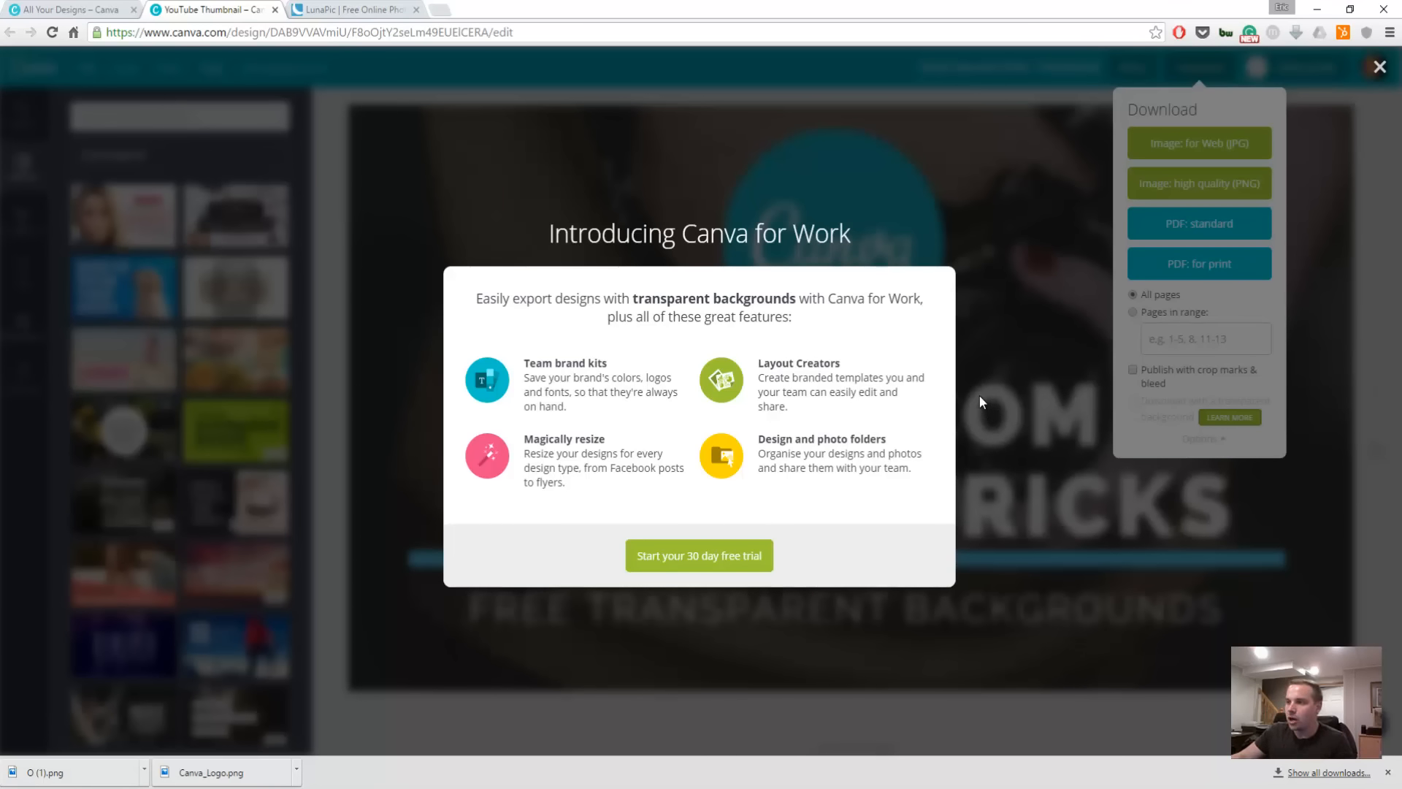
mouse_move(958, 381)
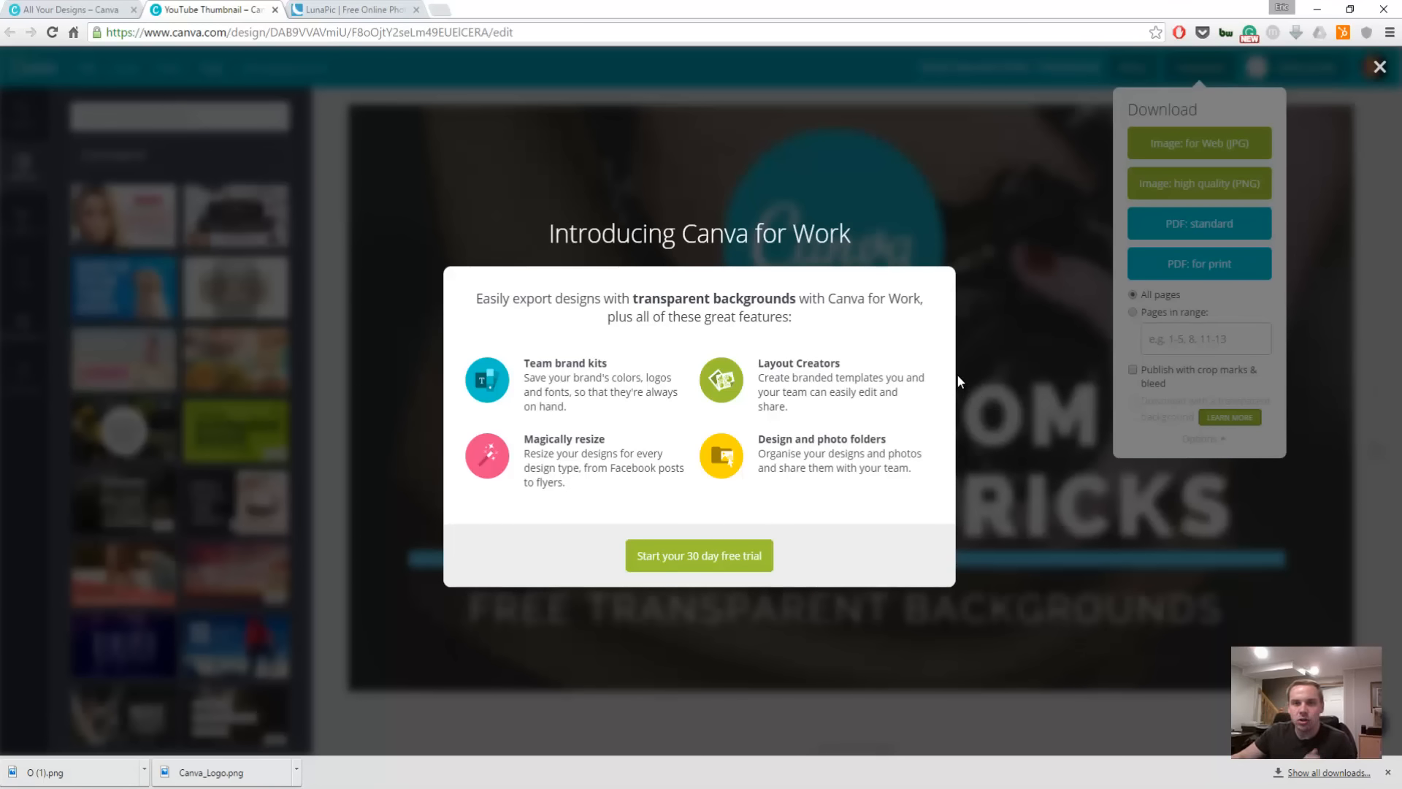
mouse_move(964, 210)
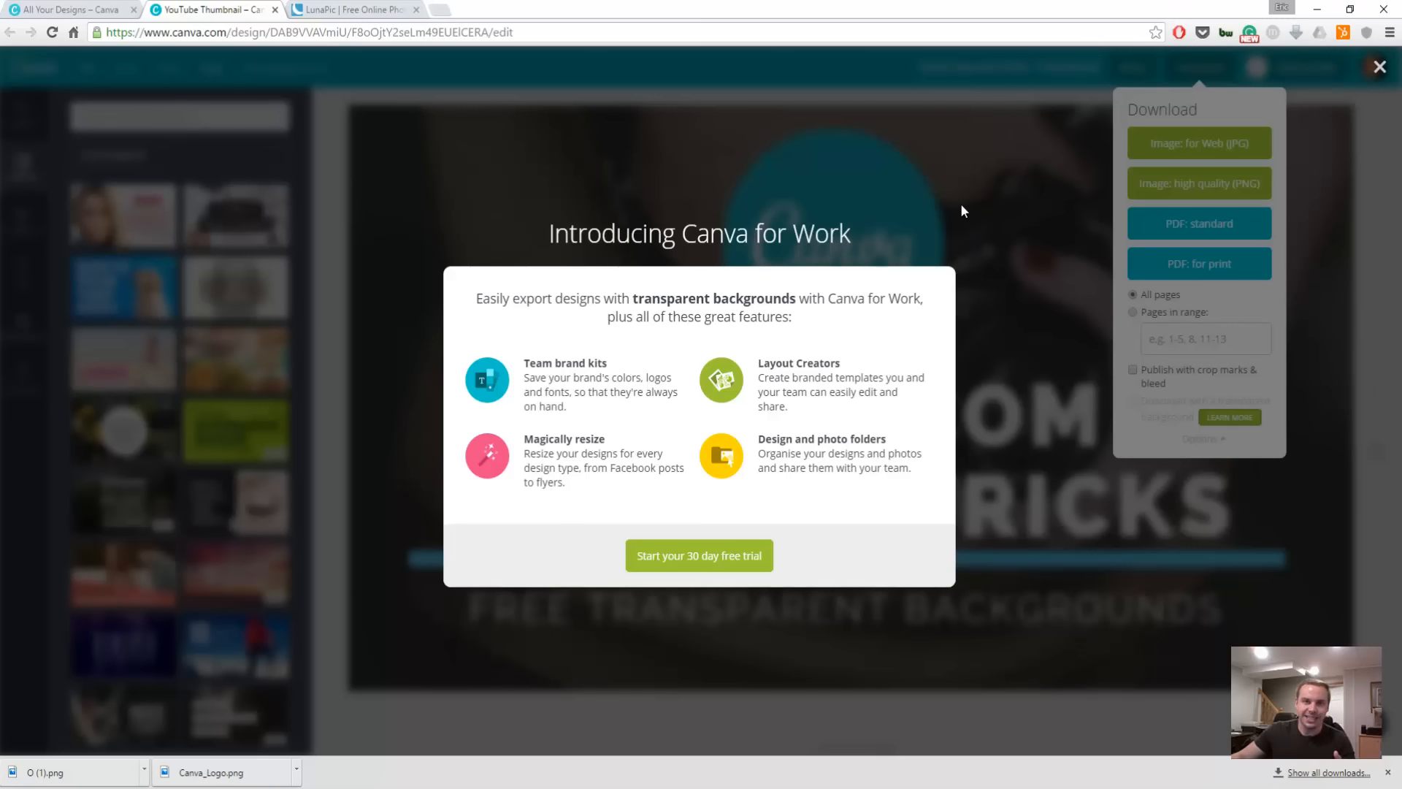
left_click(1380, 65)
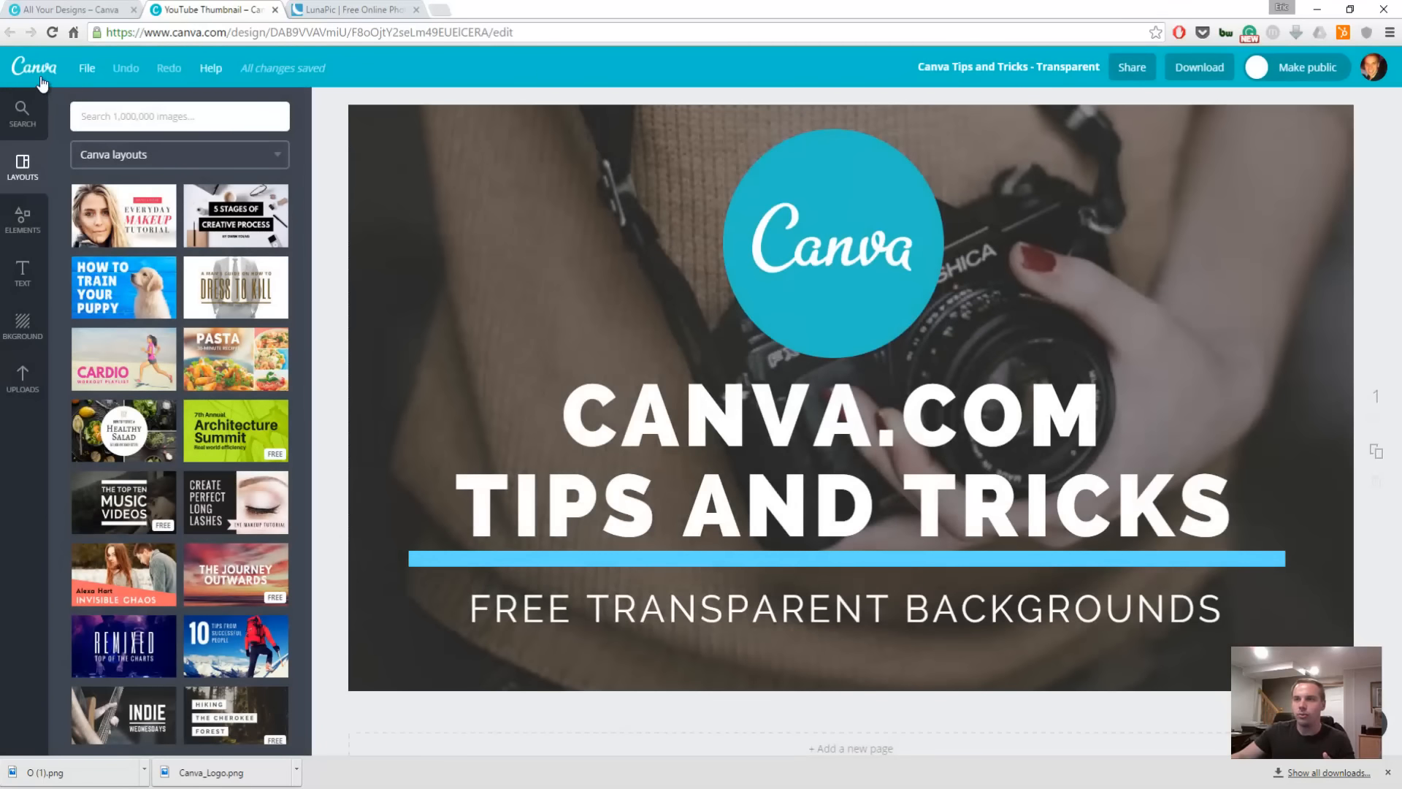
Return to All your designs and open the Outfit Store Online badge design
left_click(35, 67)
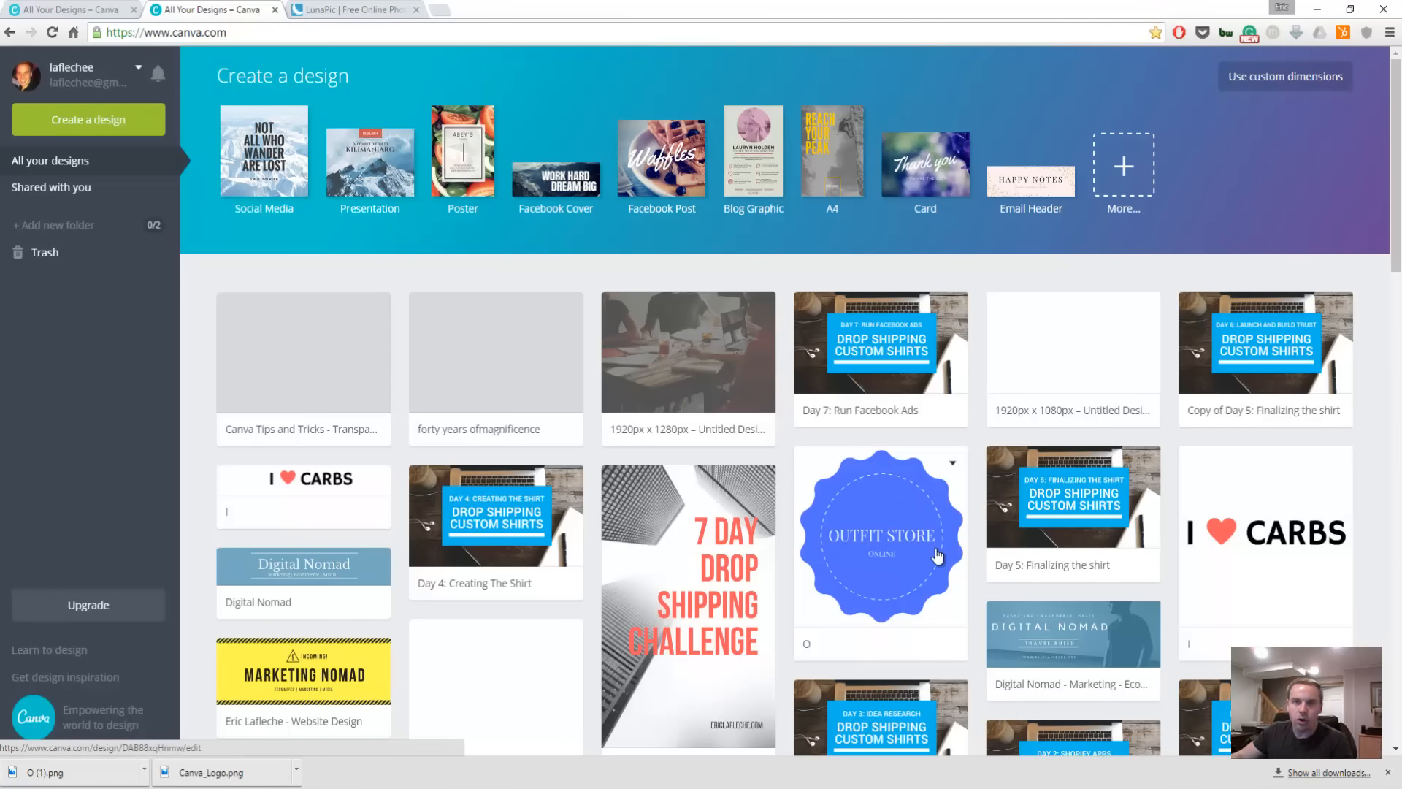
left_click(880, 535)
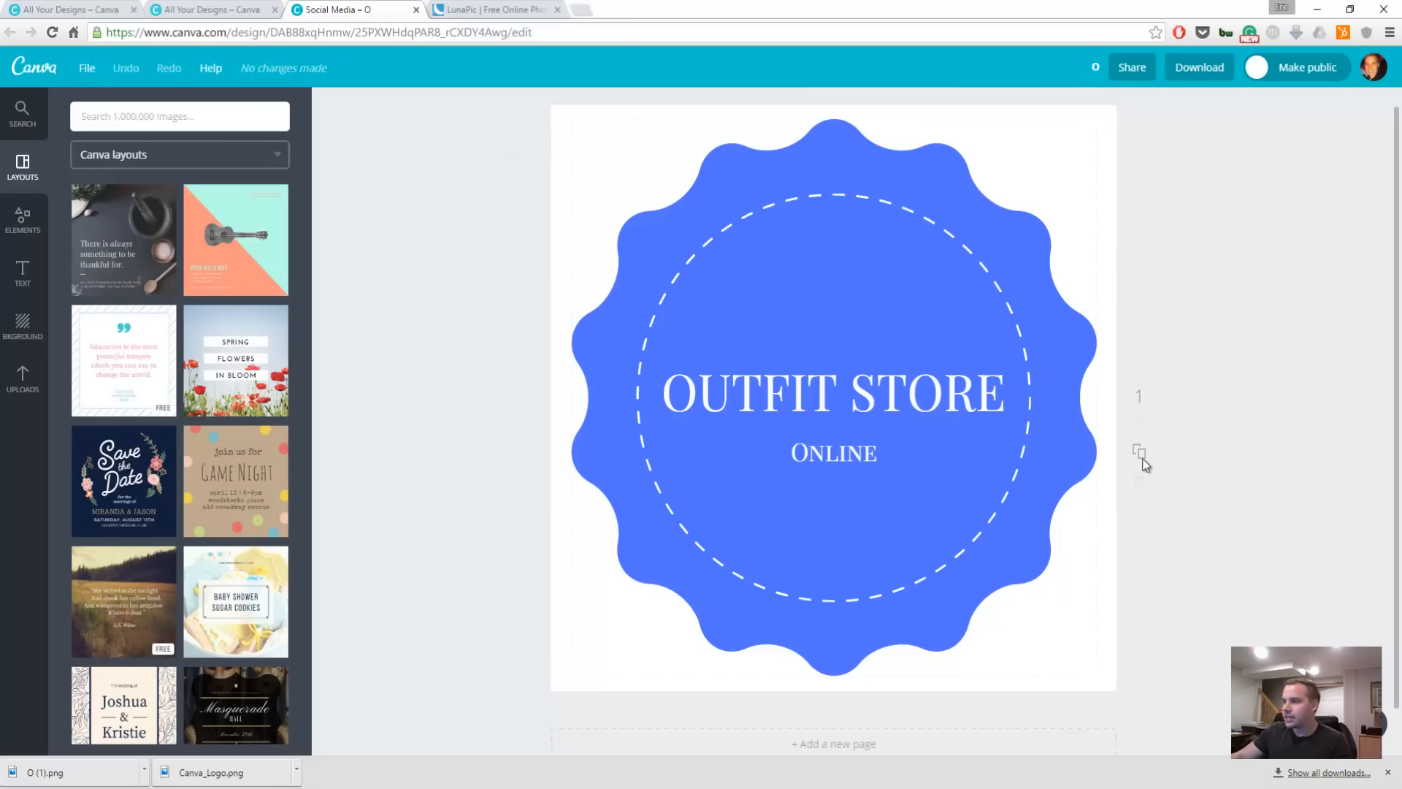
mouse_move(476, 135)
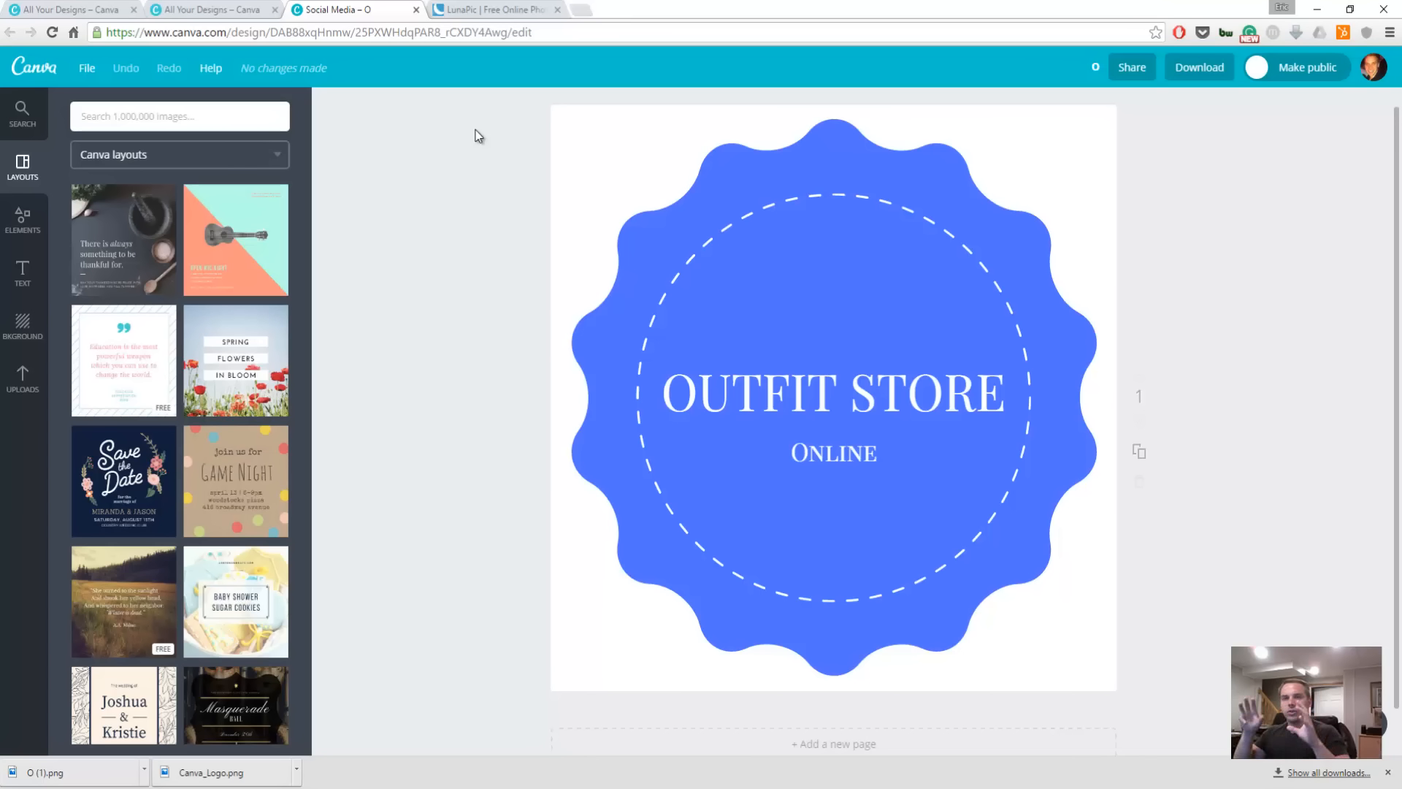
mouse_move(1184, 58)
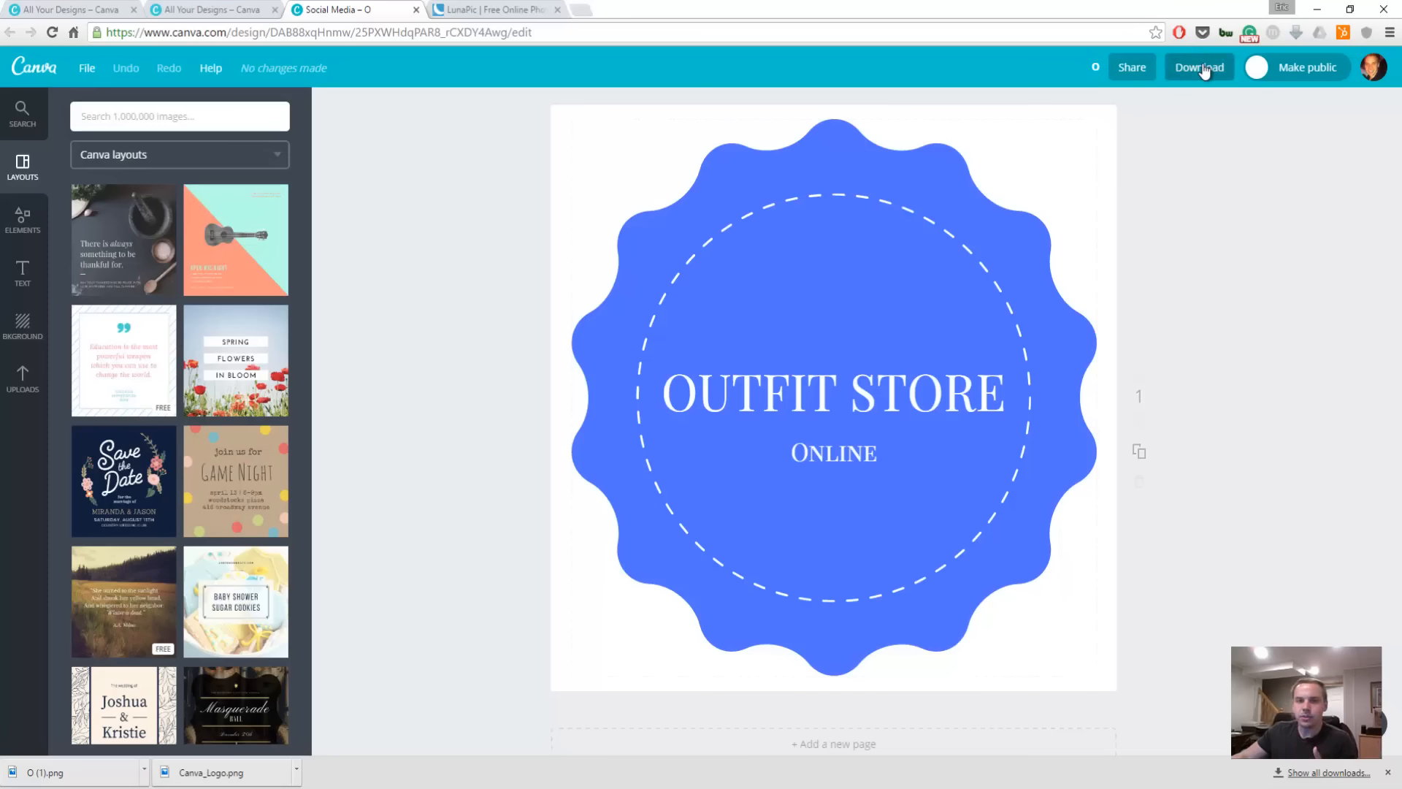
Download the badge as an Image: high quality (PNG)
left_click(1199, 67)
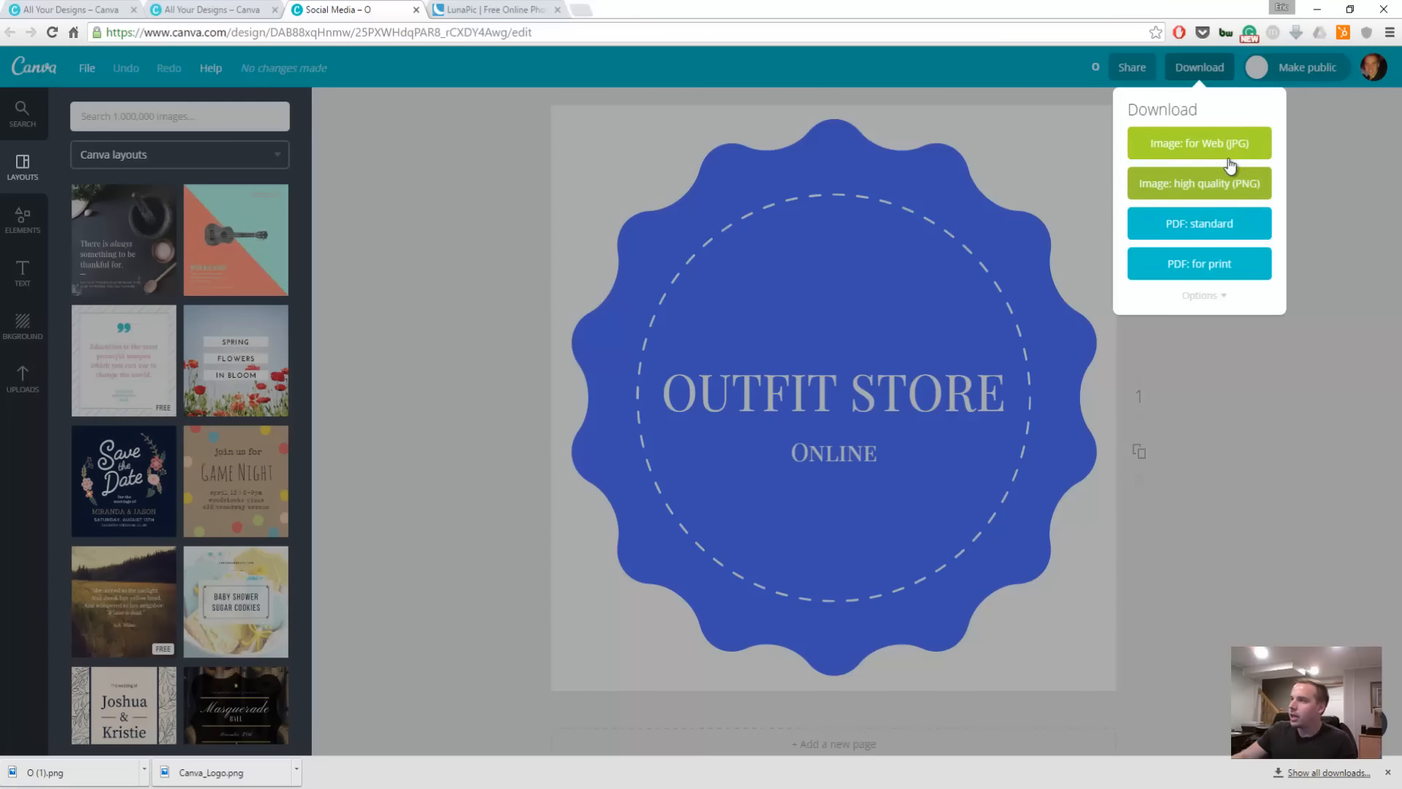
mouse_move(1209, 189)
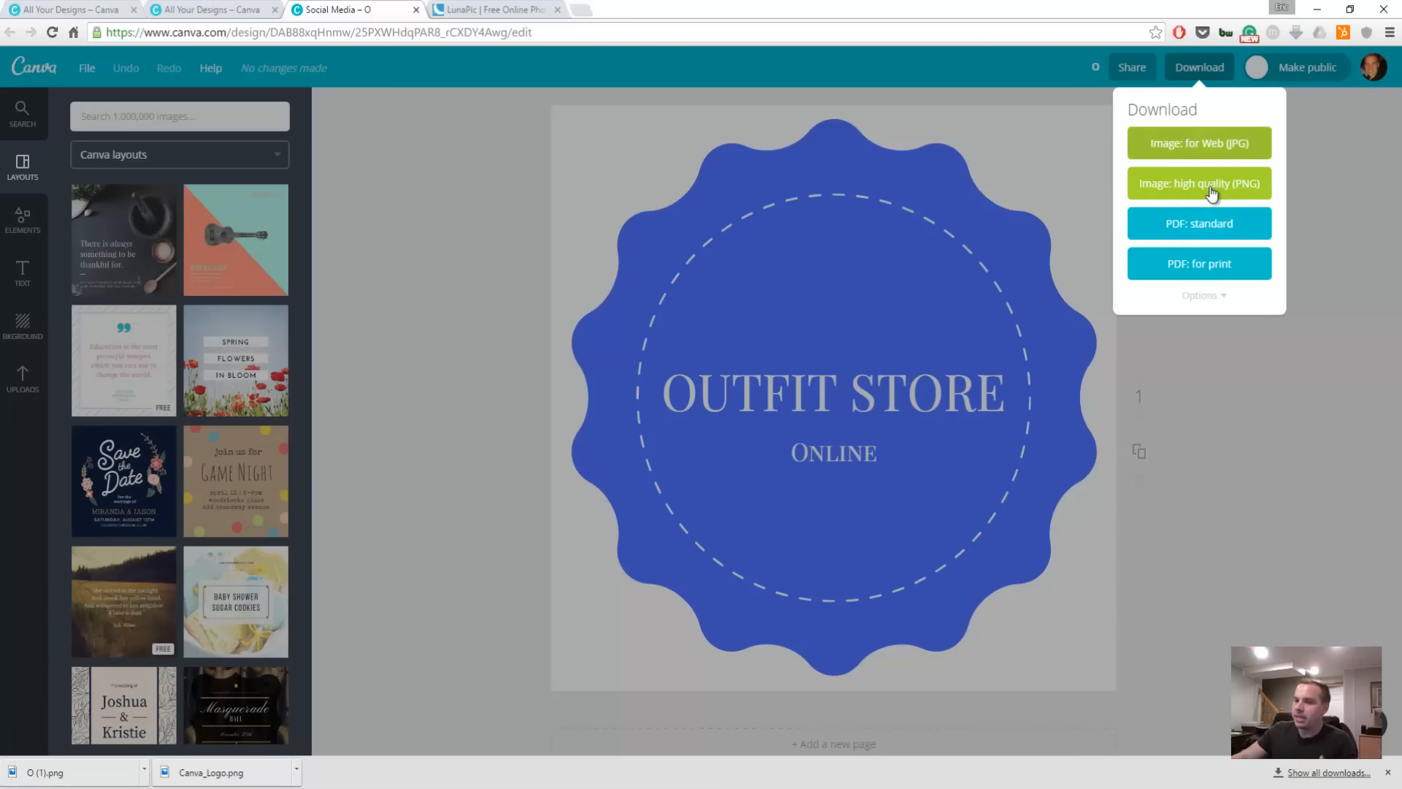
left_click(1198, 184)
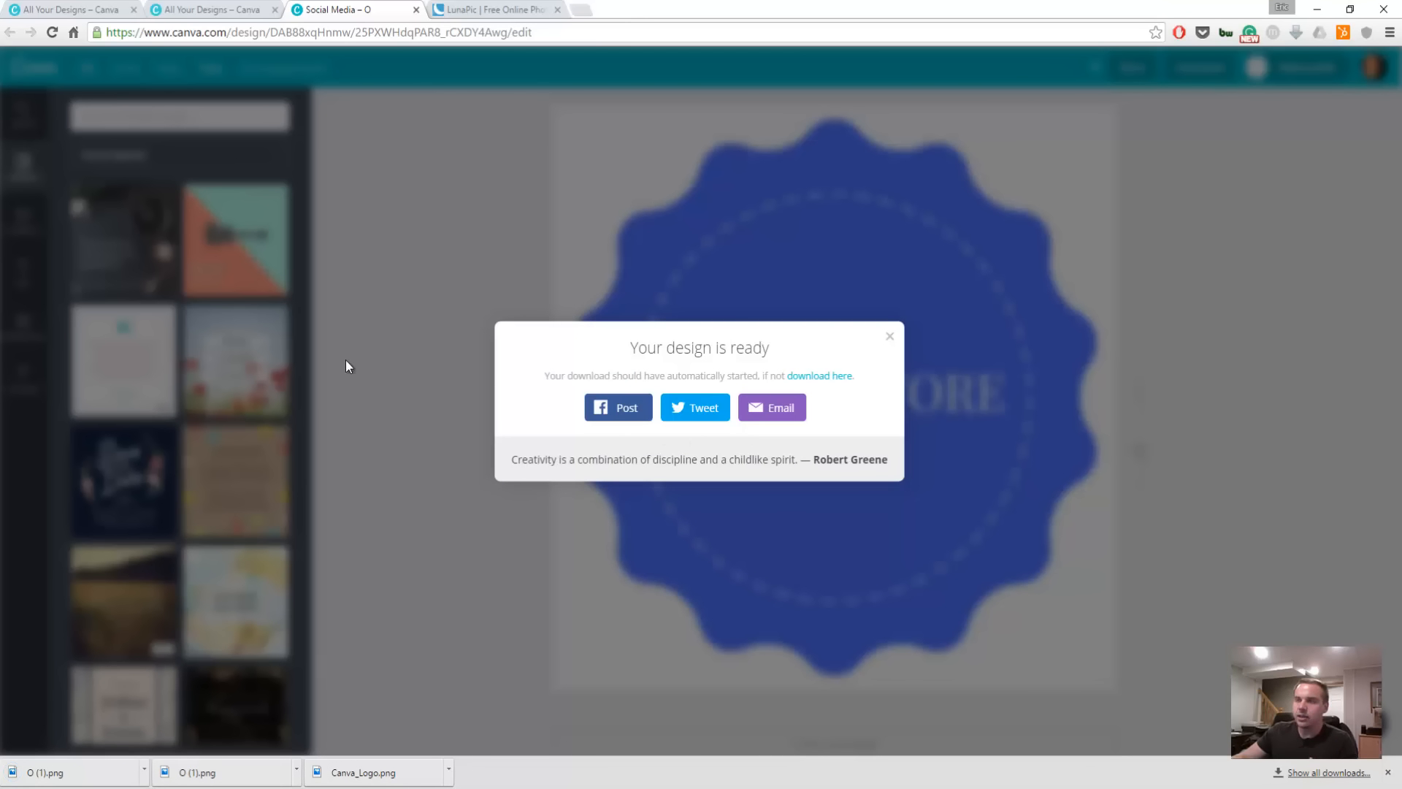
mouse_move(496, 9)
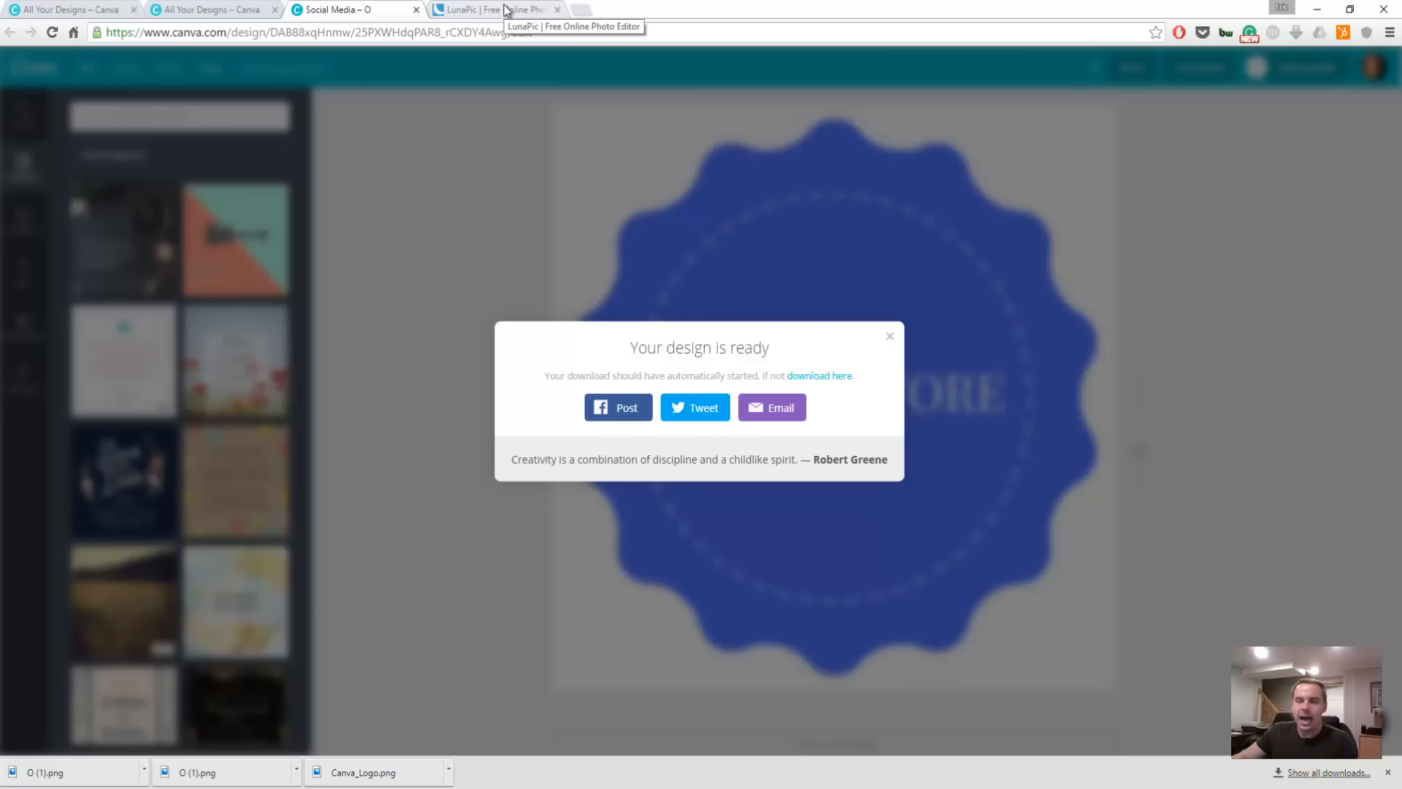
Switch to LunaPic and browse to the downloaded badge PNG in the Desktop canvapic folder
left_click(492, 8)
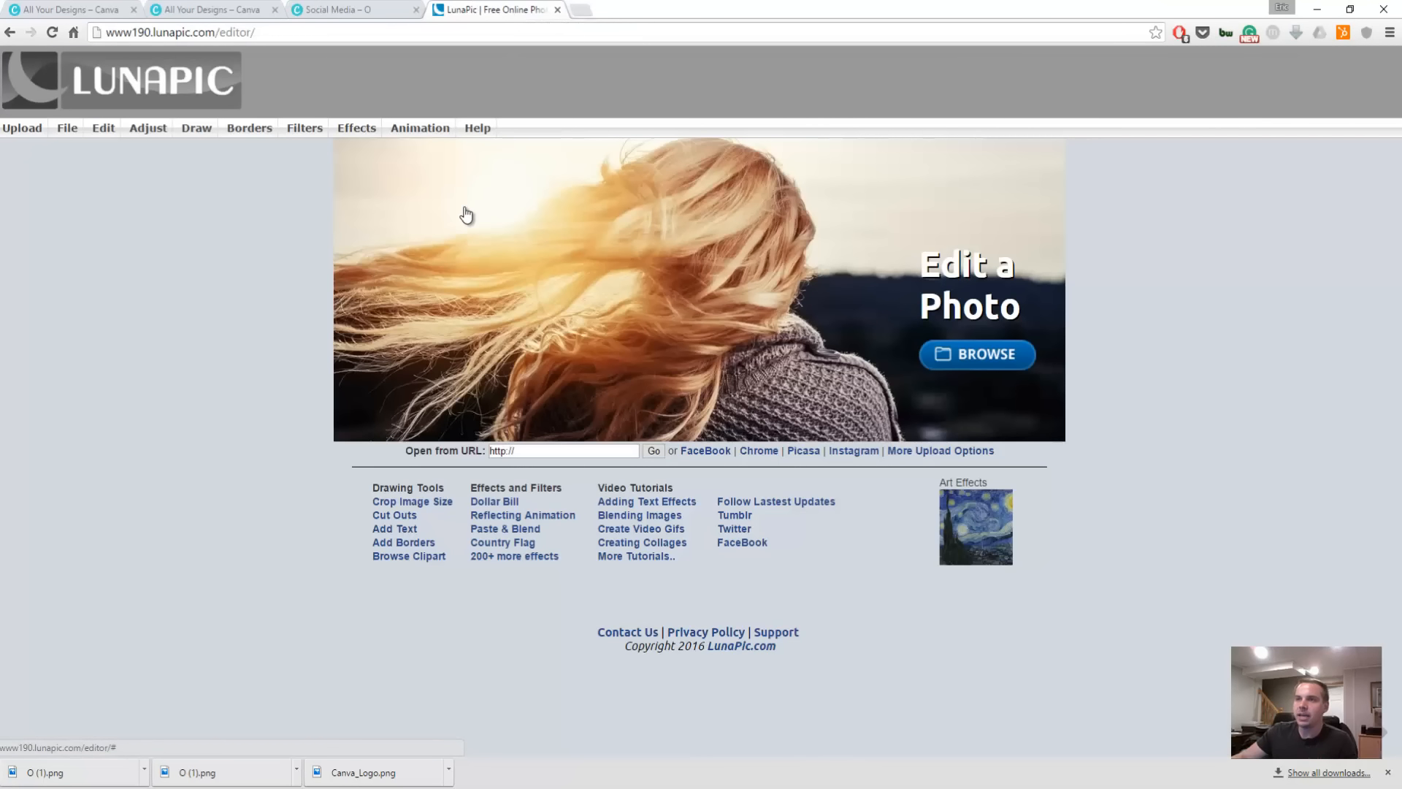
mouse_move(160, 296)
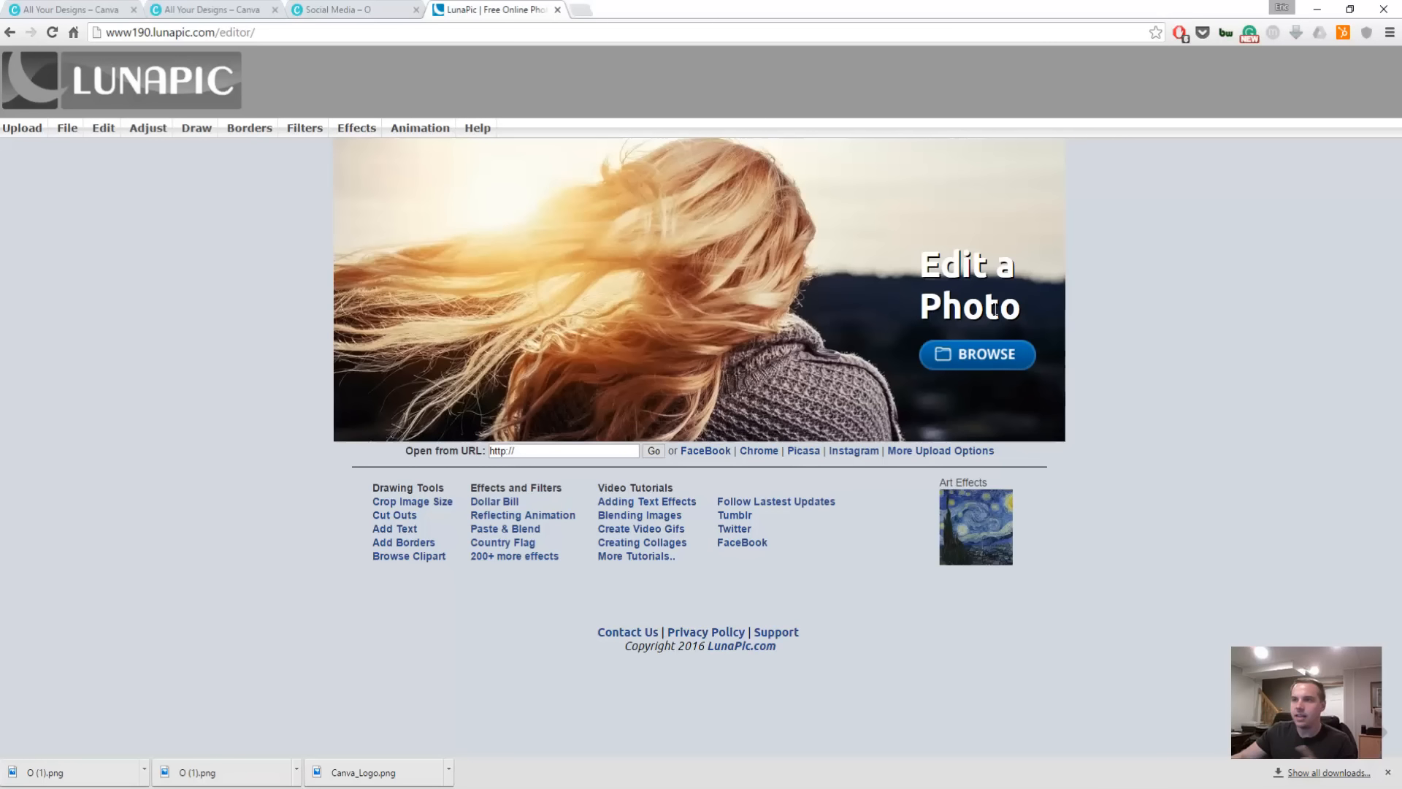
mouse_move(958, 372)
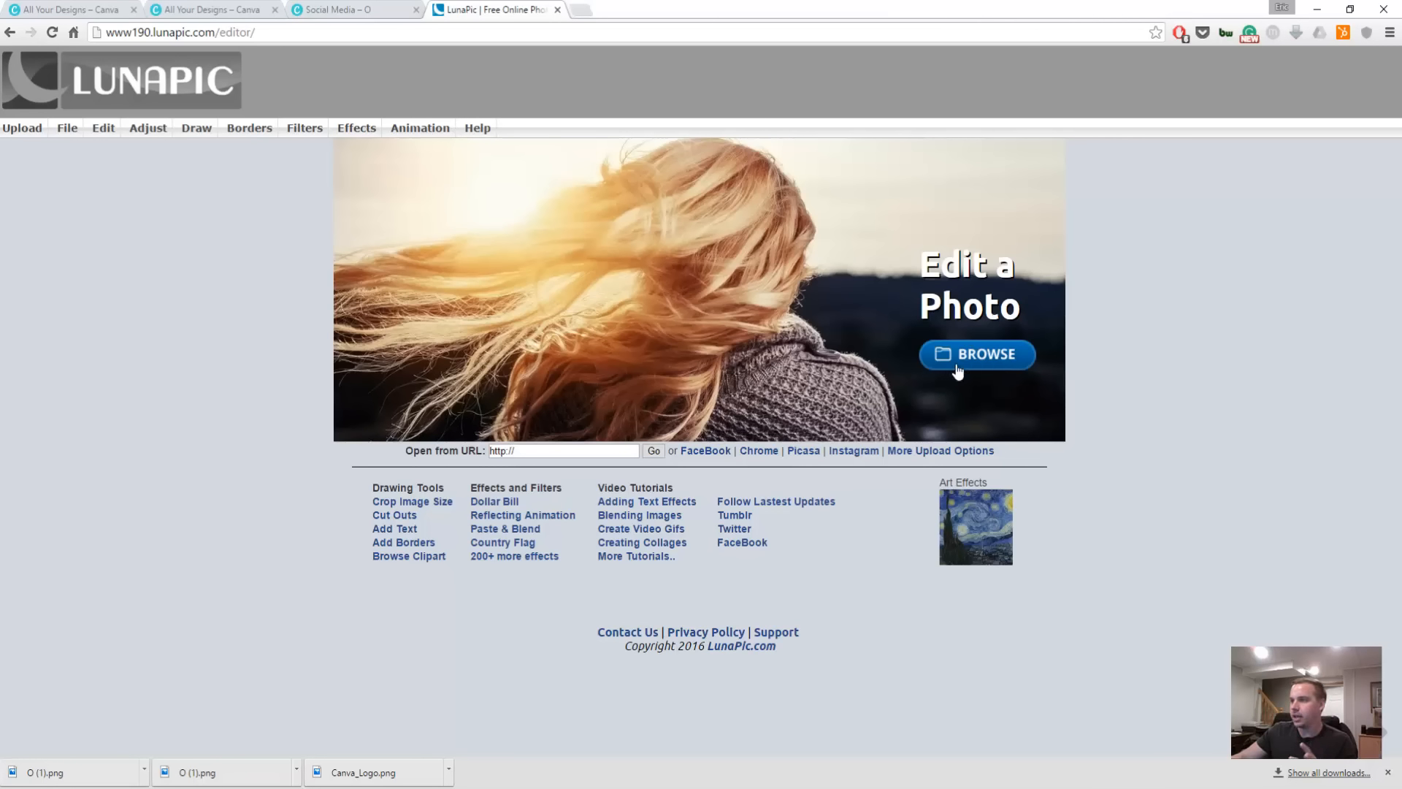
left_click(976, 353)
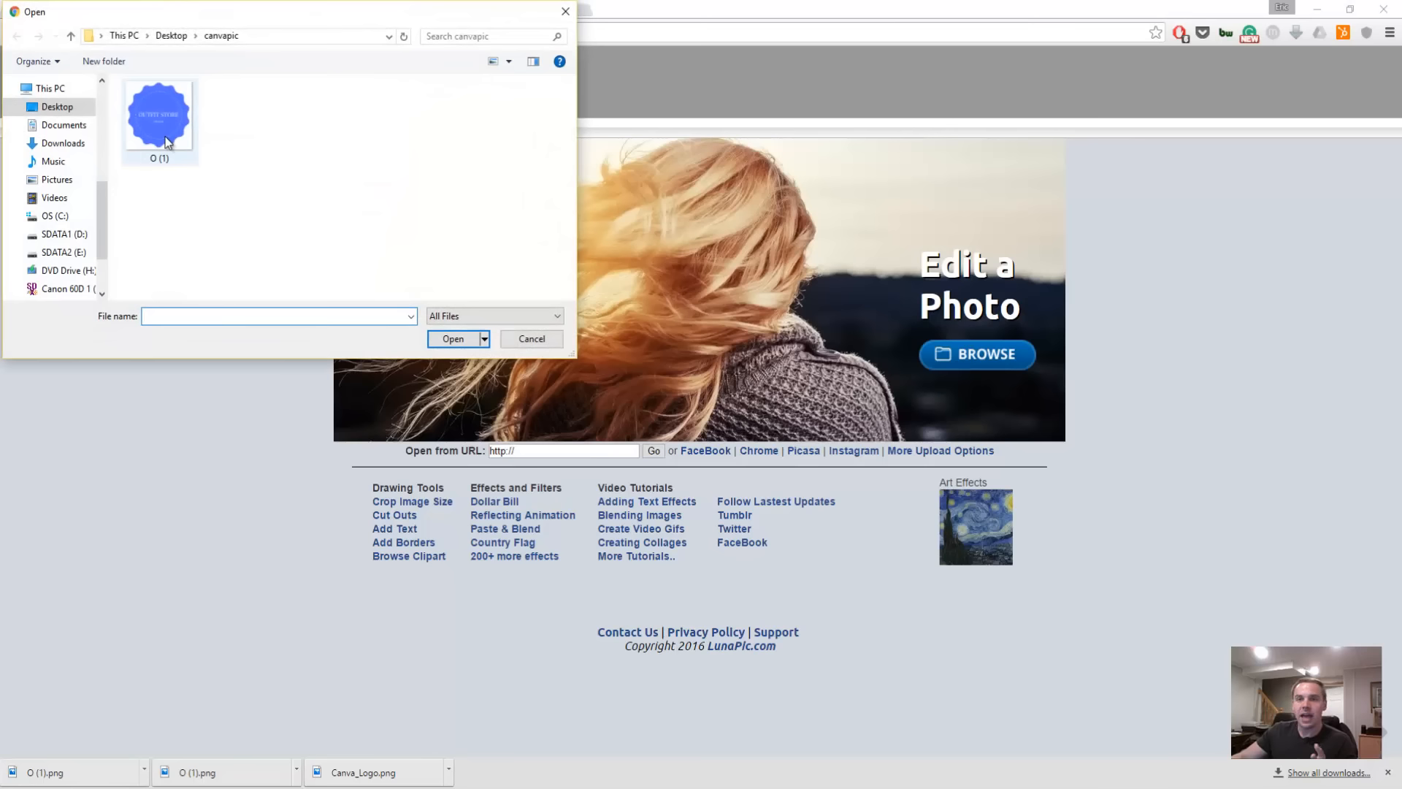
left_click(452, 338)
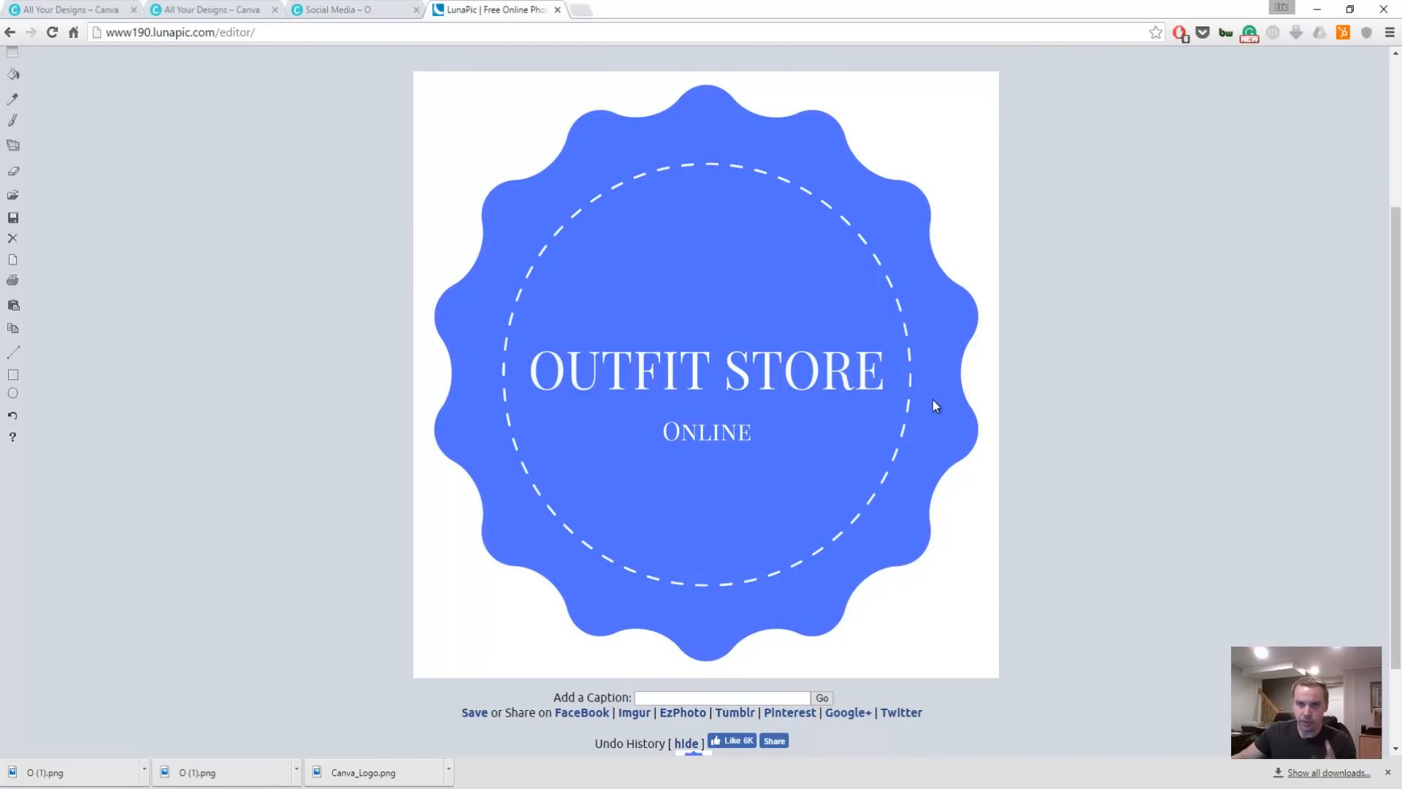
mouse_move(656, 297)
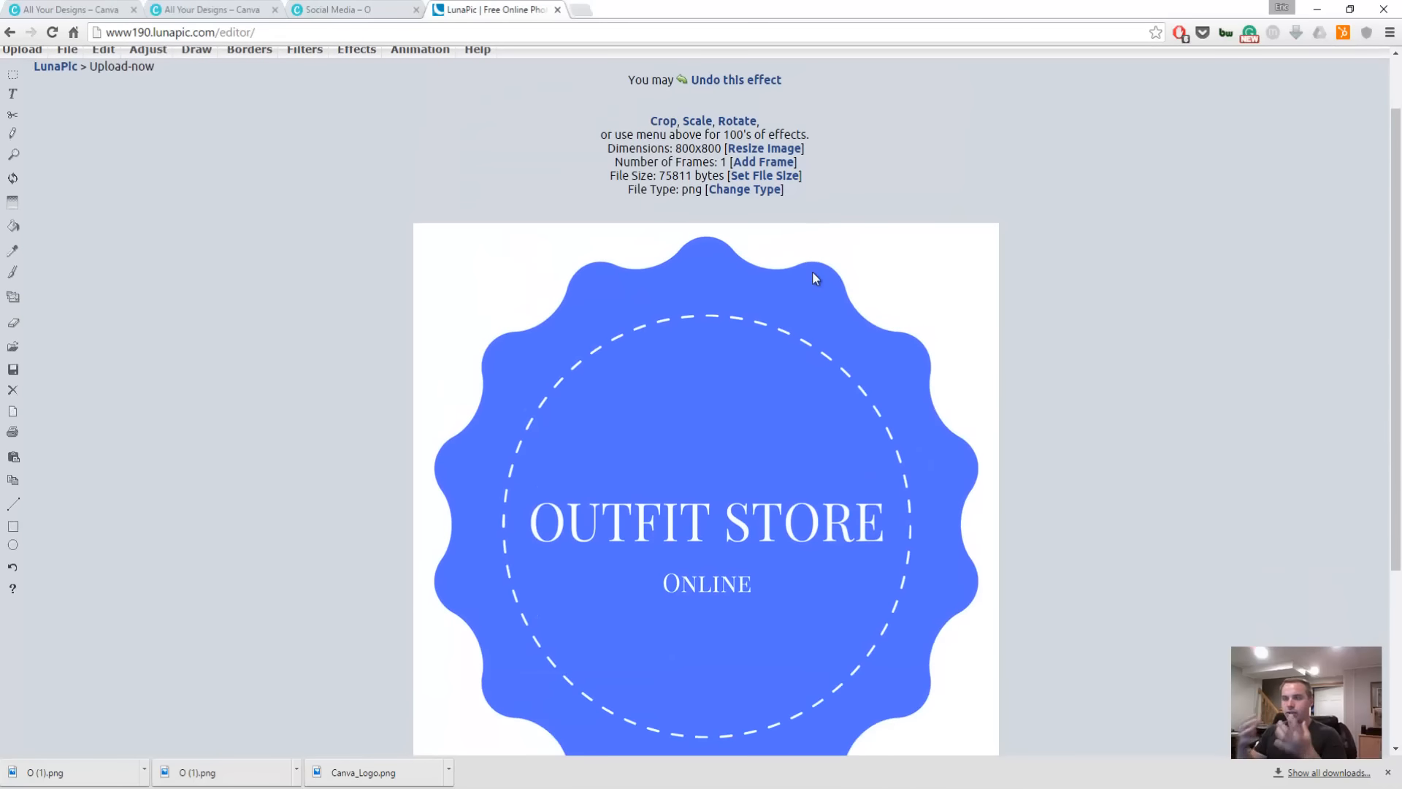
Use Edit > Transparent to make the white background around the blue badge transparent
left_click(102, 125)
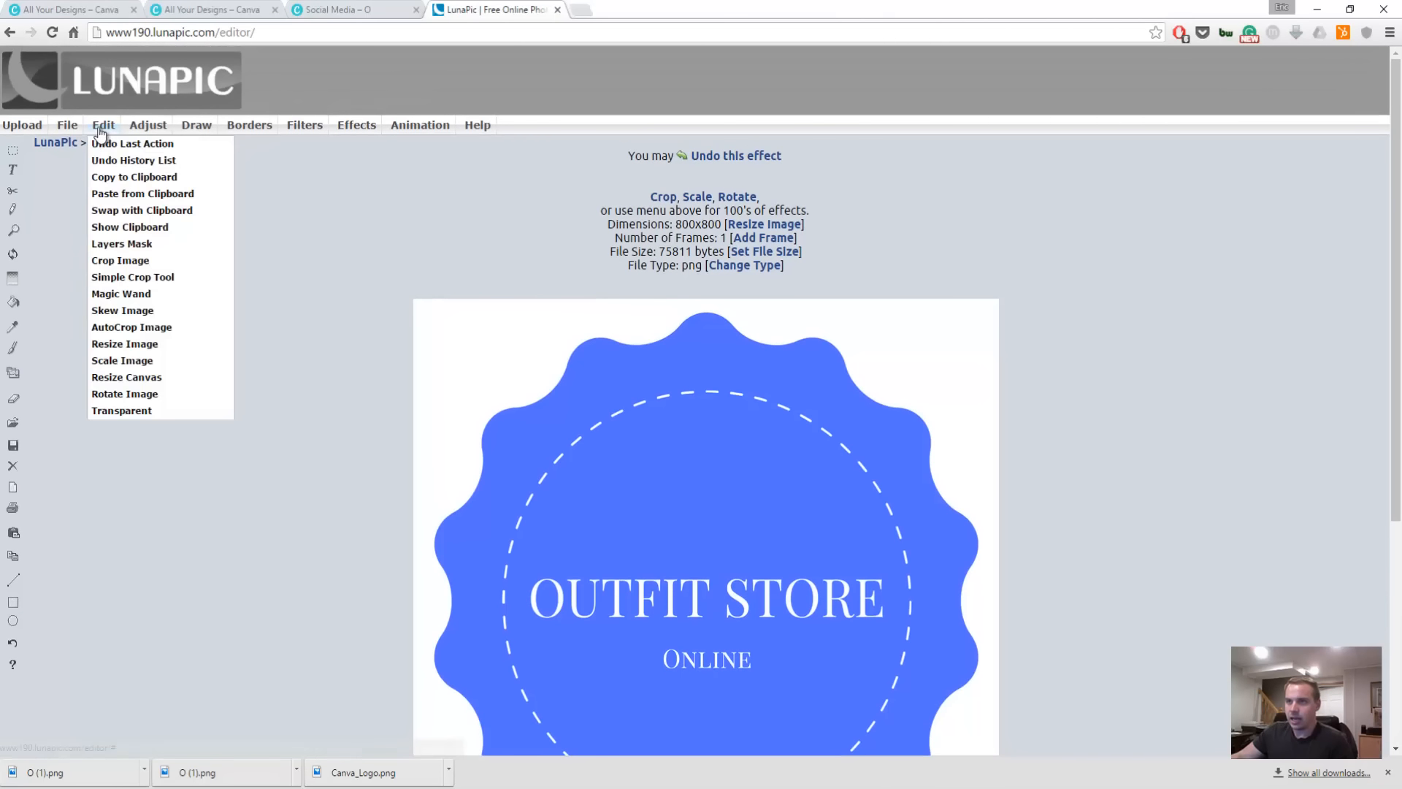
left_click(121, 411)
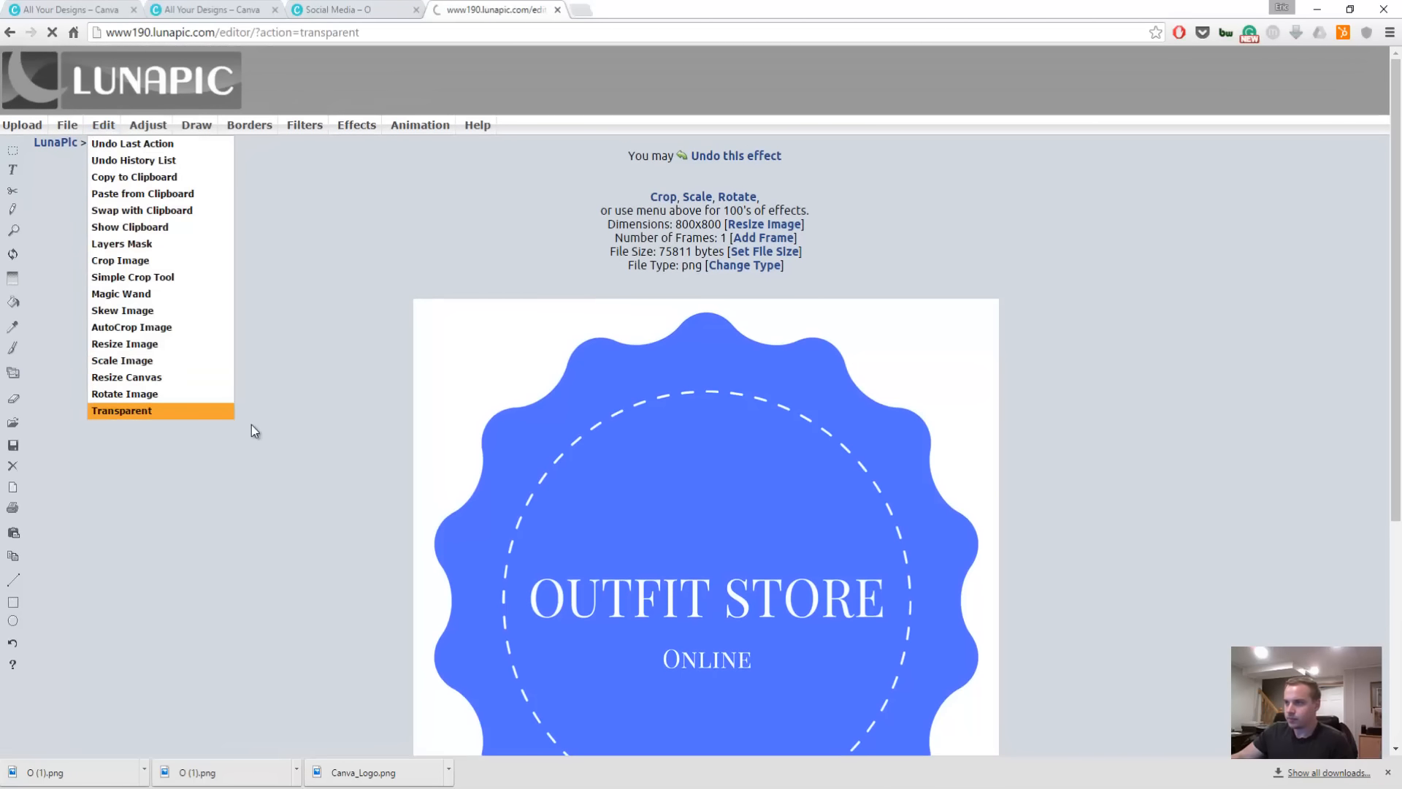
left_click(121, 411)
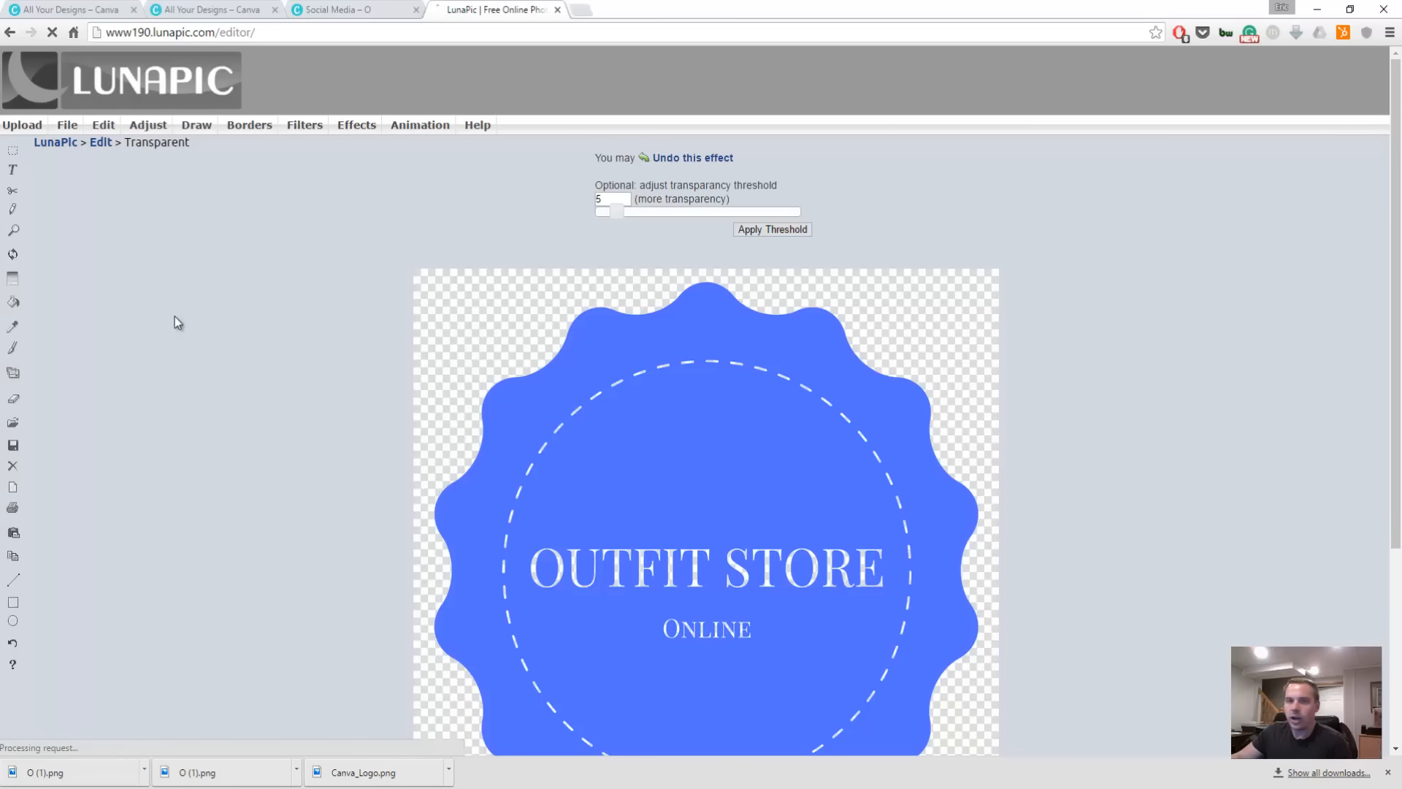
scroll("down", 3)
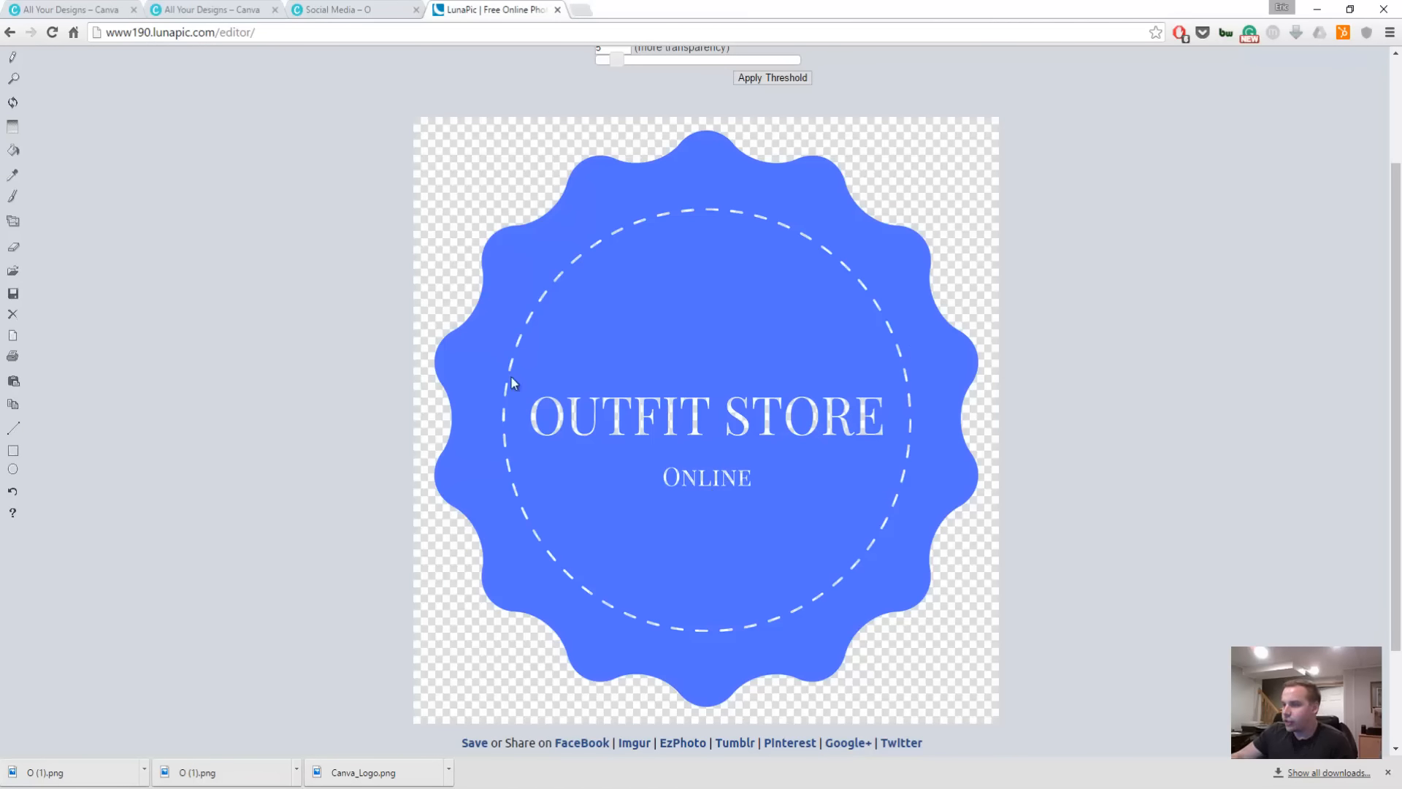
mouse_move(795, 508)
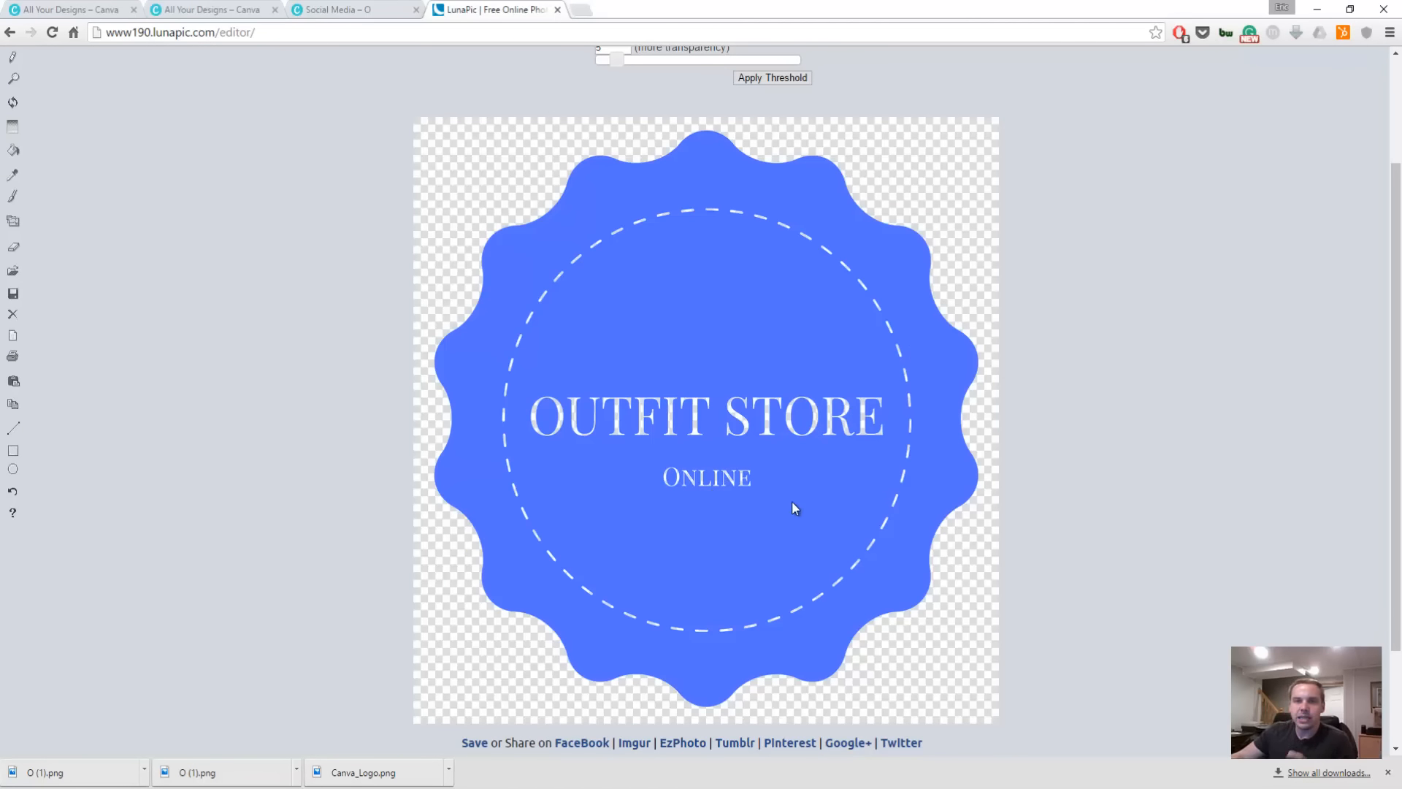
mouse_move(775, 485)
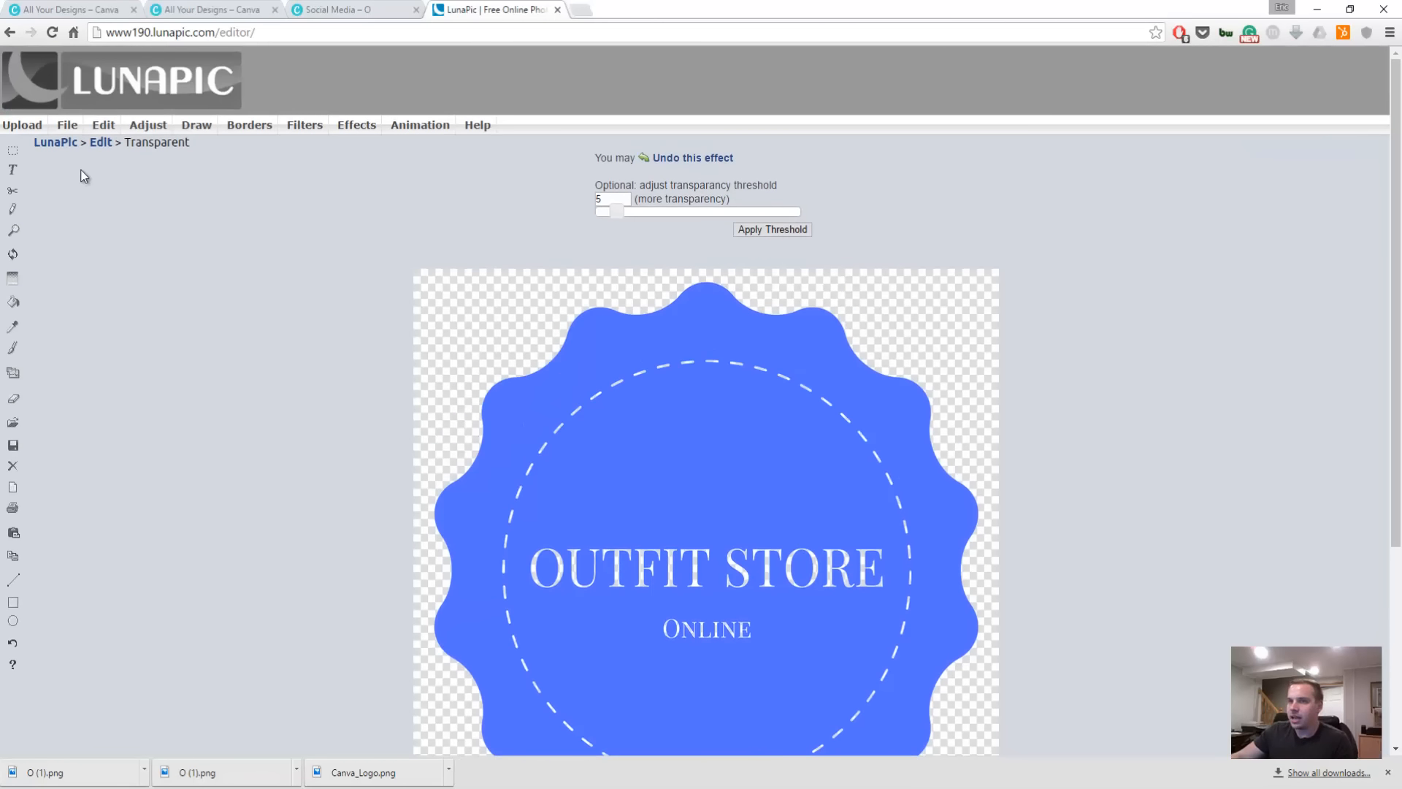
Save the transparent badge as a PNG via File > Save Image and open the downloaded file
left_click(66, 125)
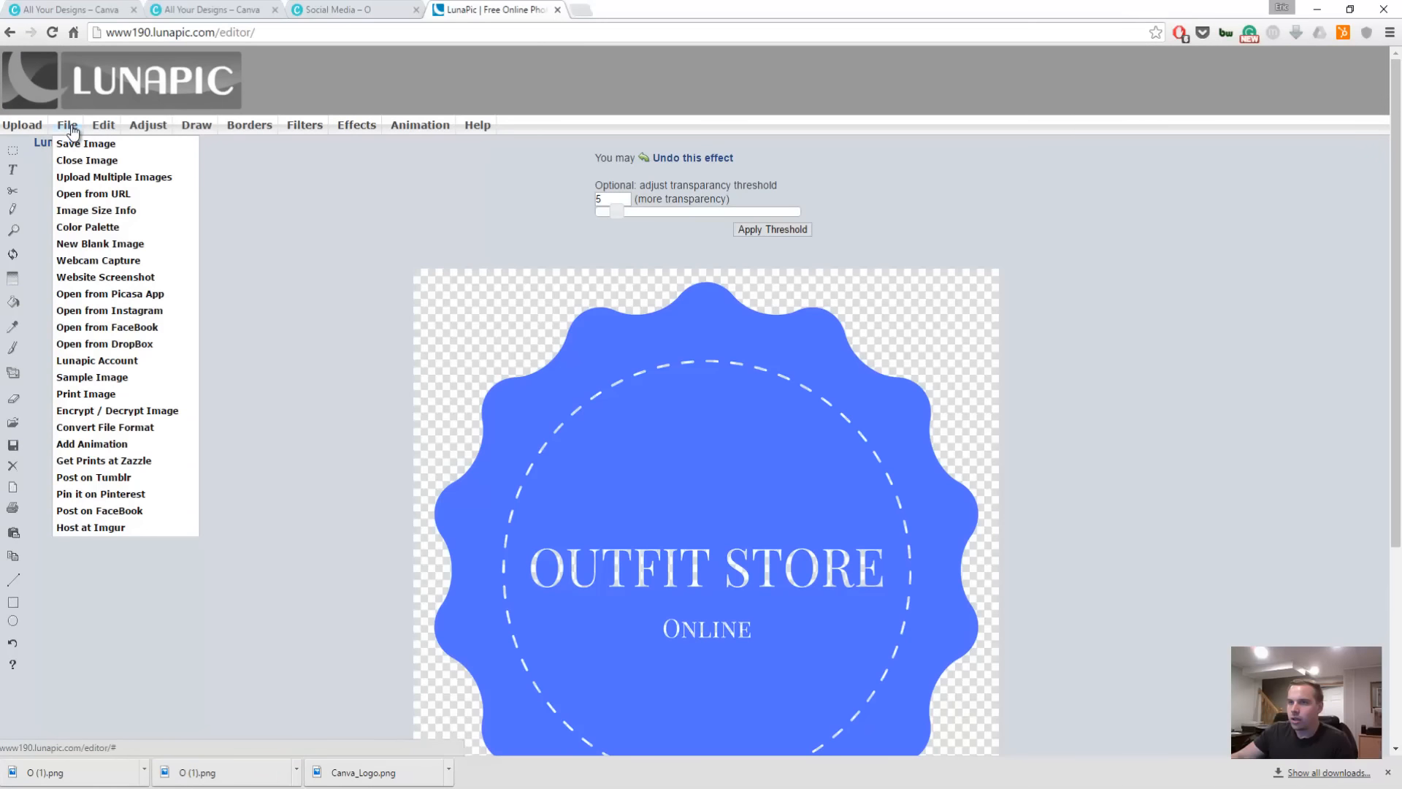
left_click(84, 144)
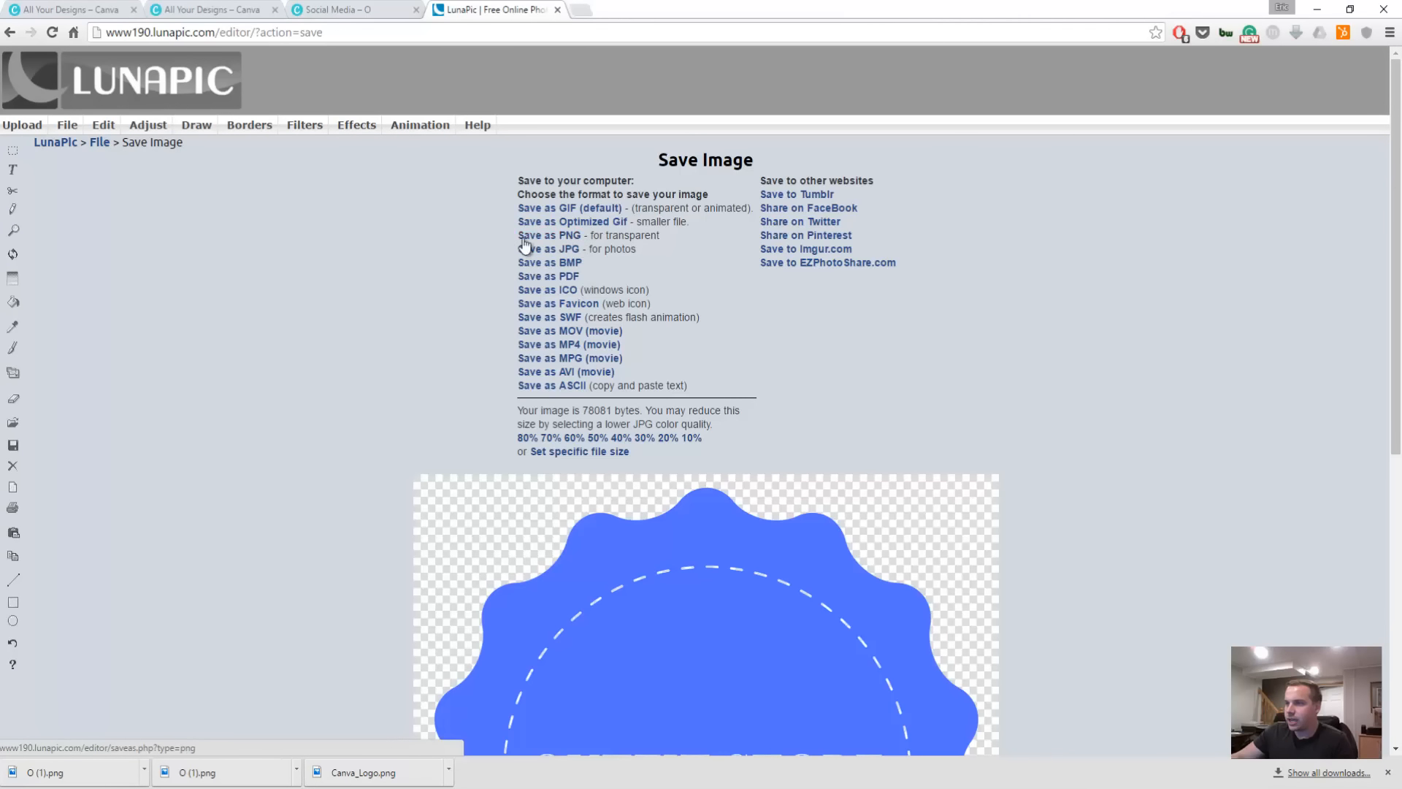
left_click(550, 235)
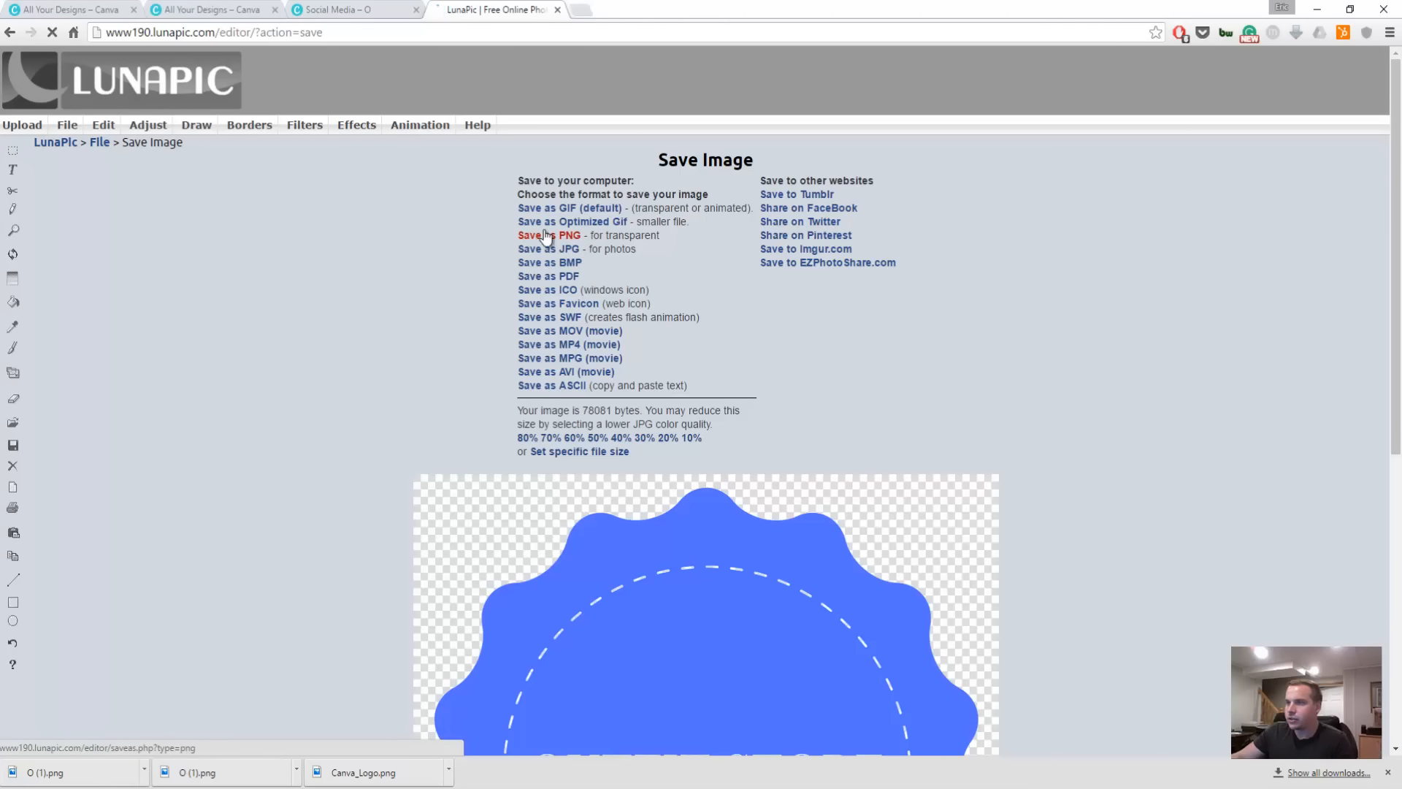
left_click(551, 236)
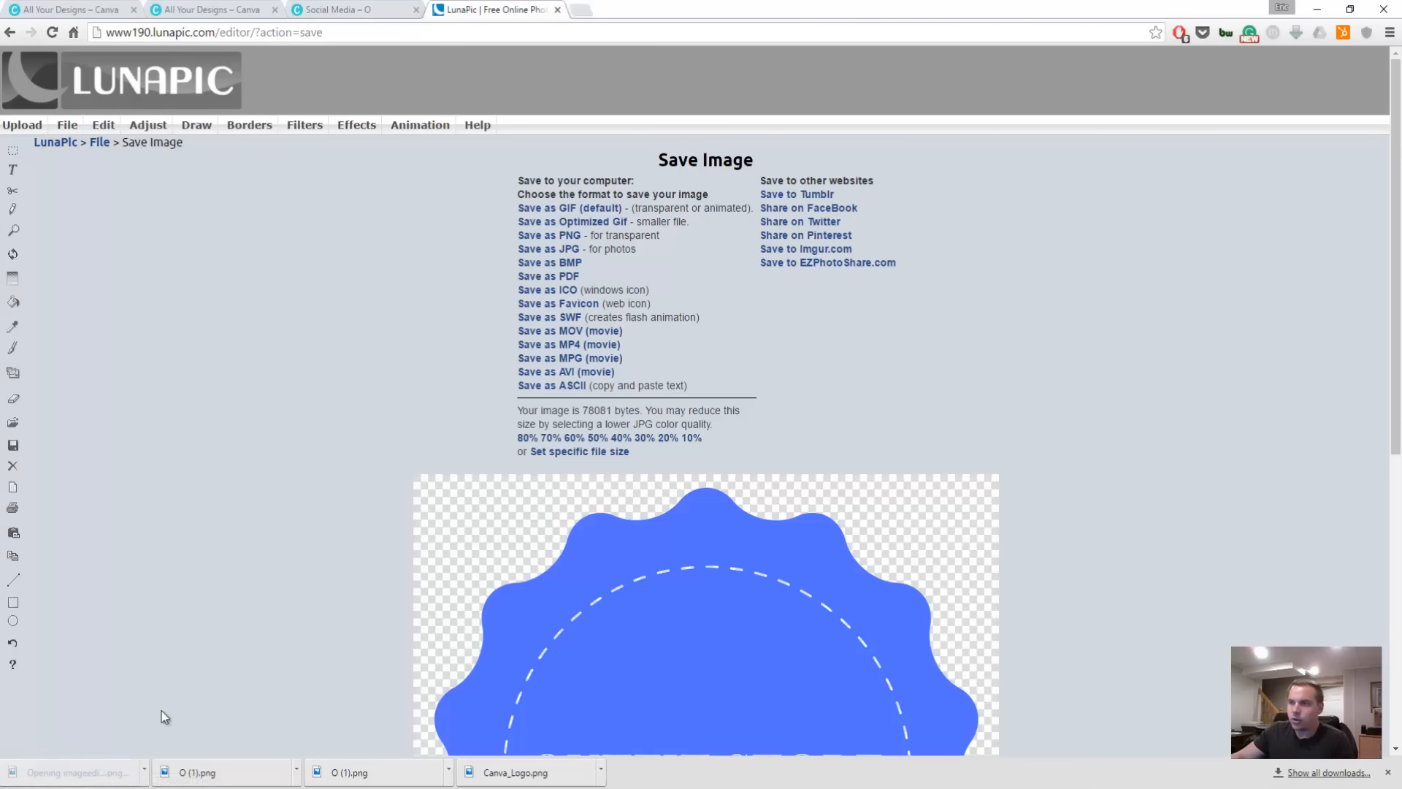
mouse_move(480, 422)
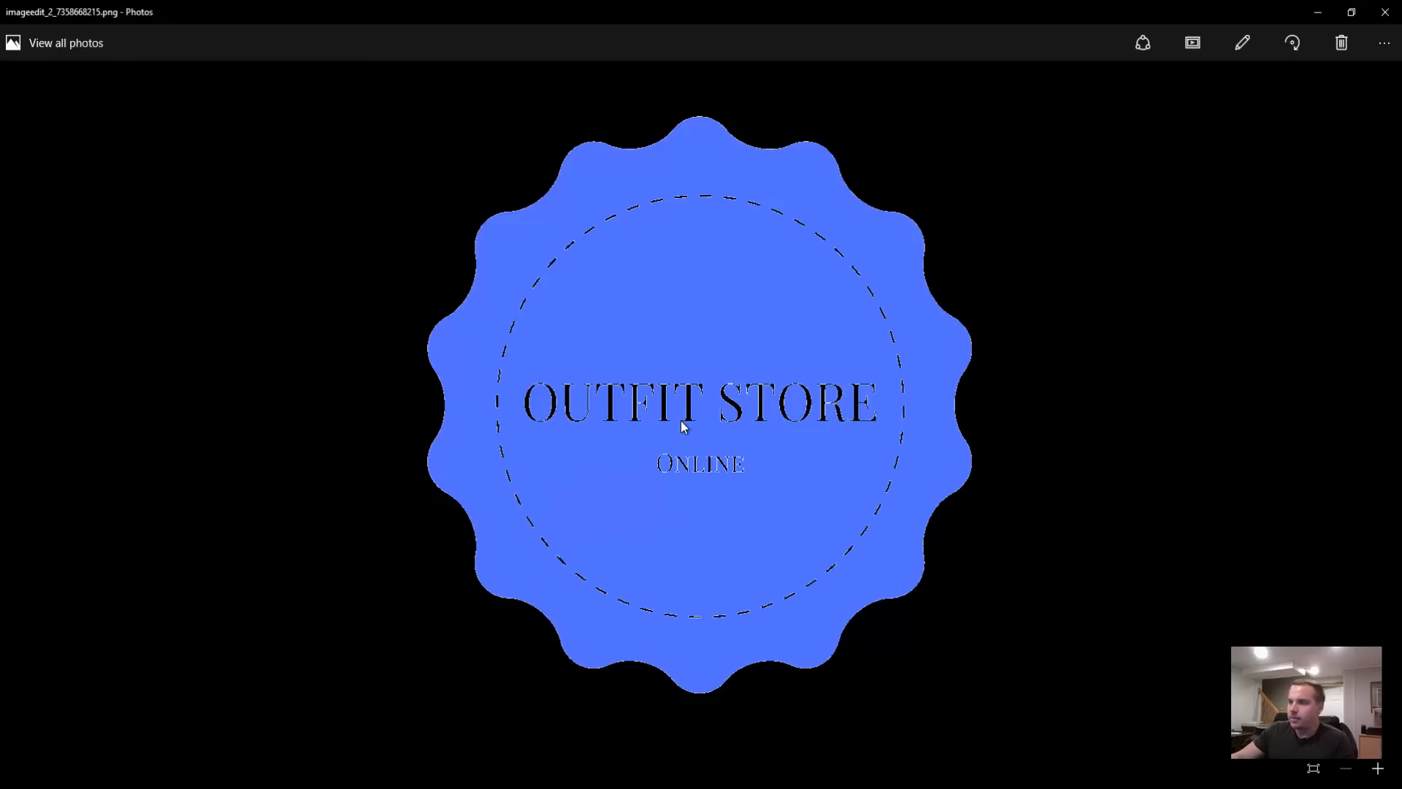
mouse_move(606, 241)
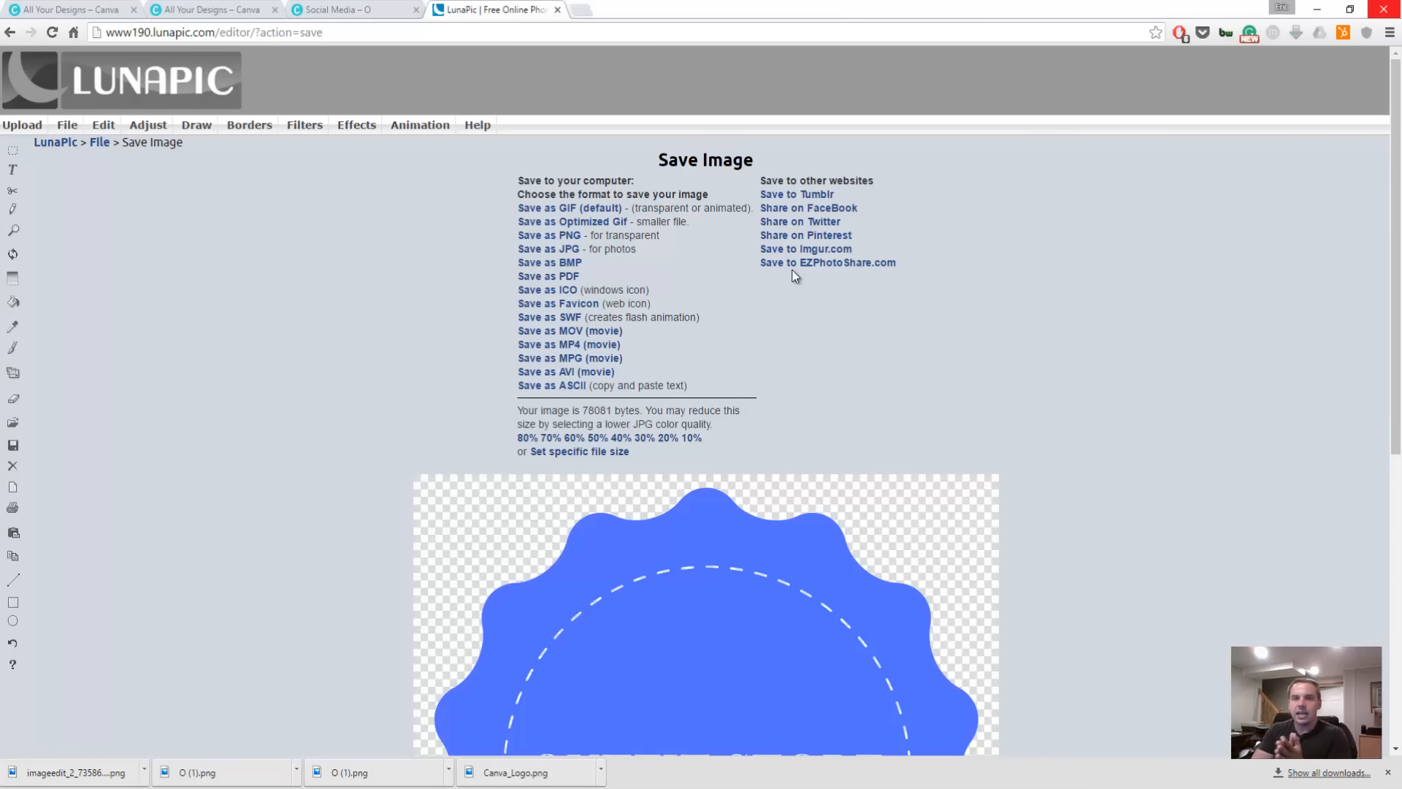
scroll("down", 3)
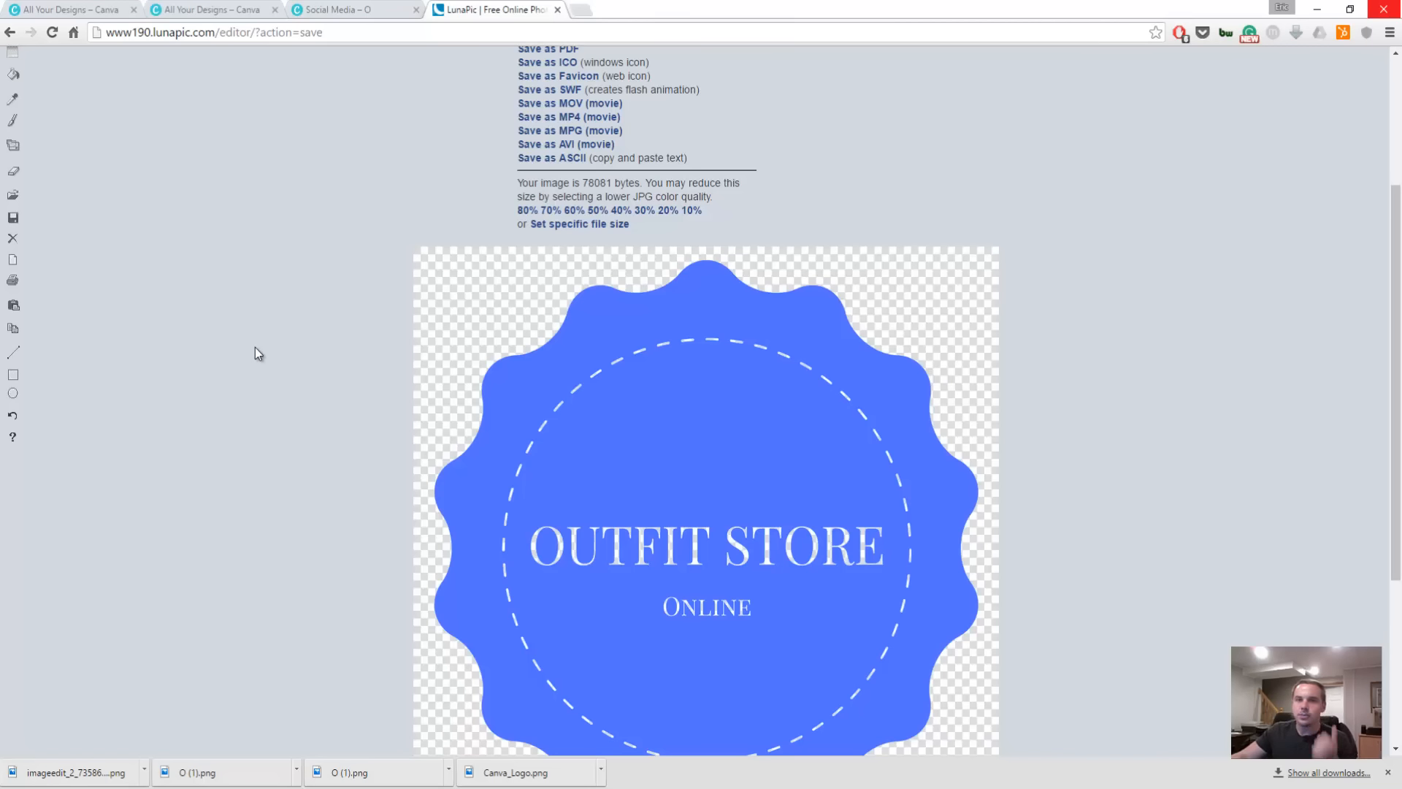
mouse_move(238, 358)
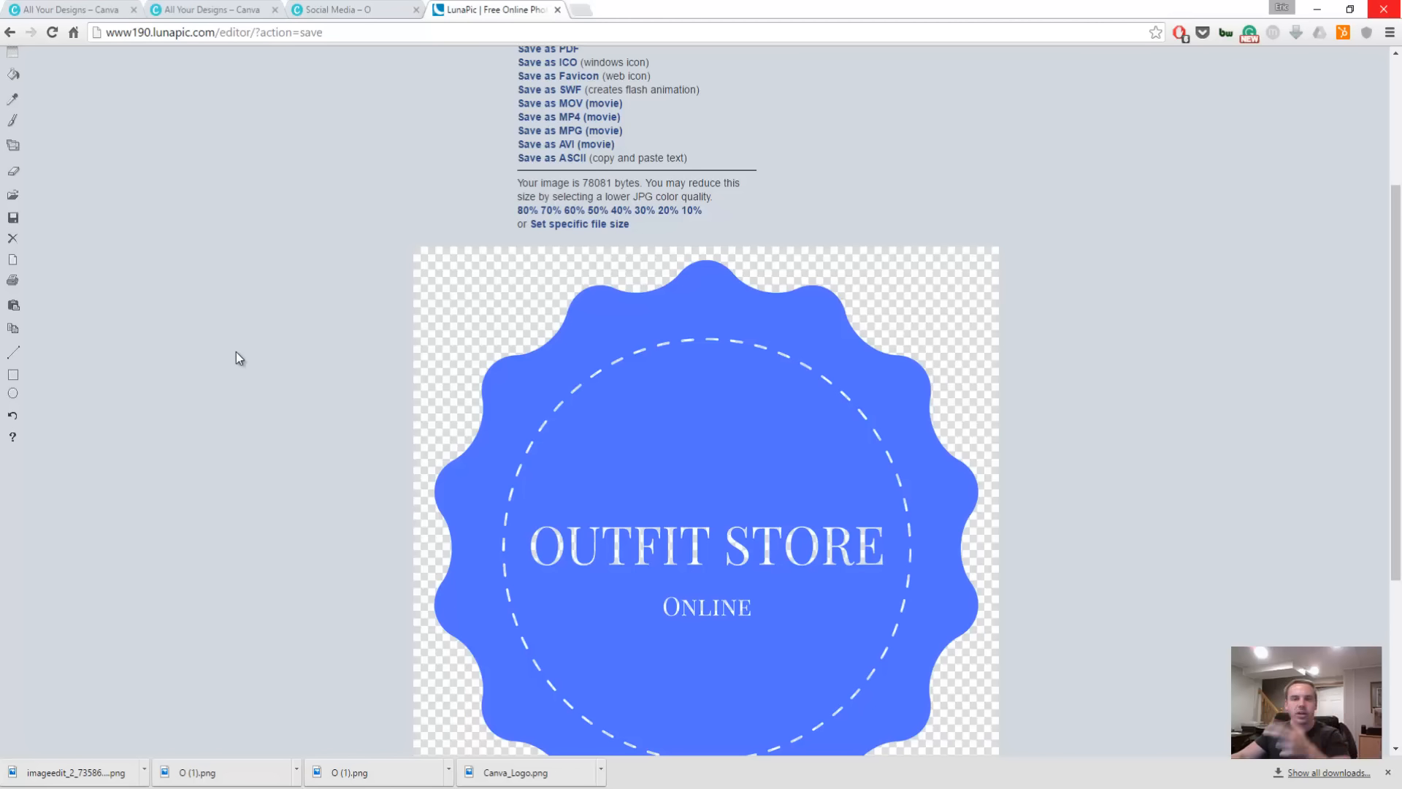
mouse_move(73, 371)
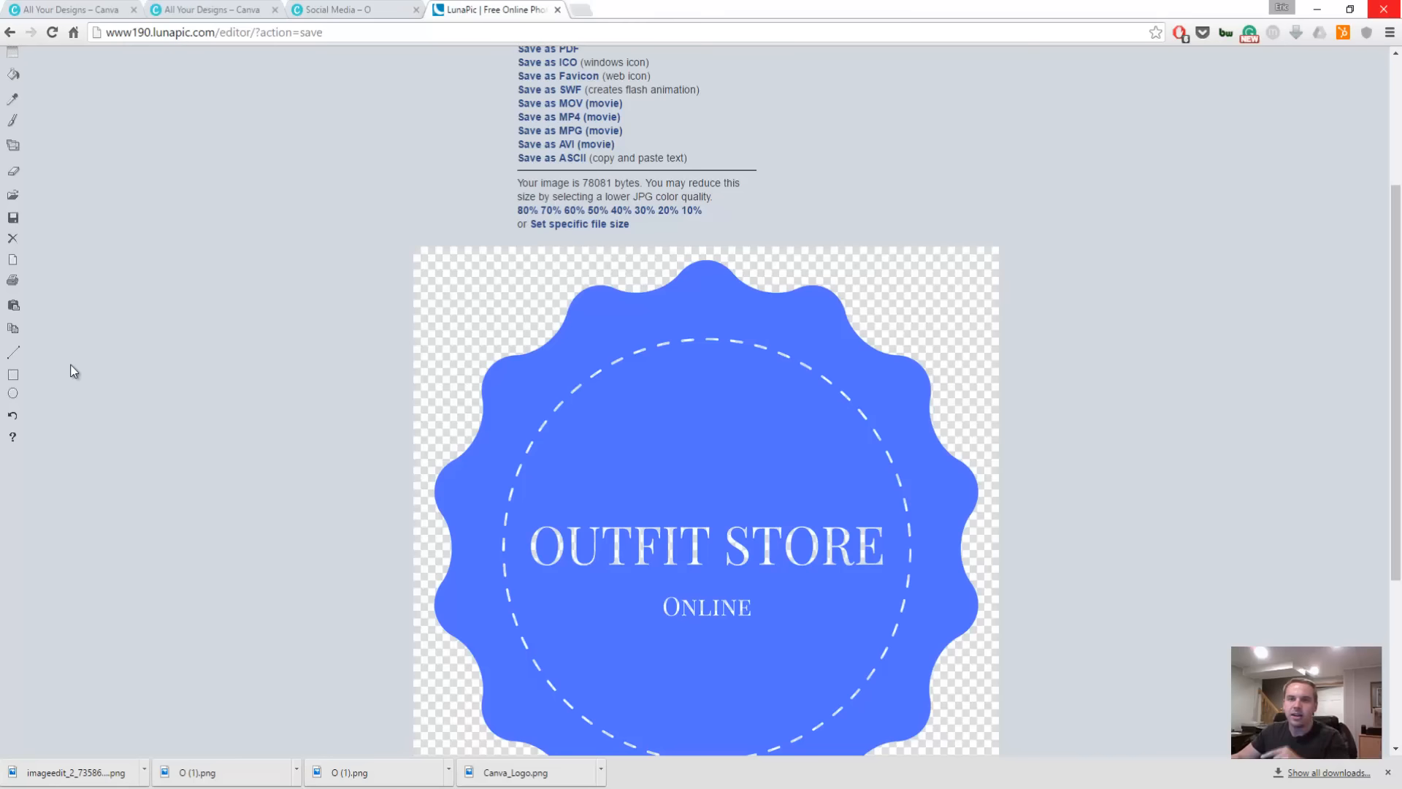
mouse_move(164, 261)
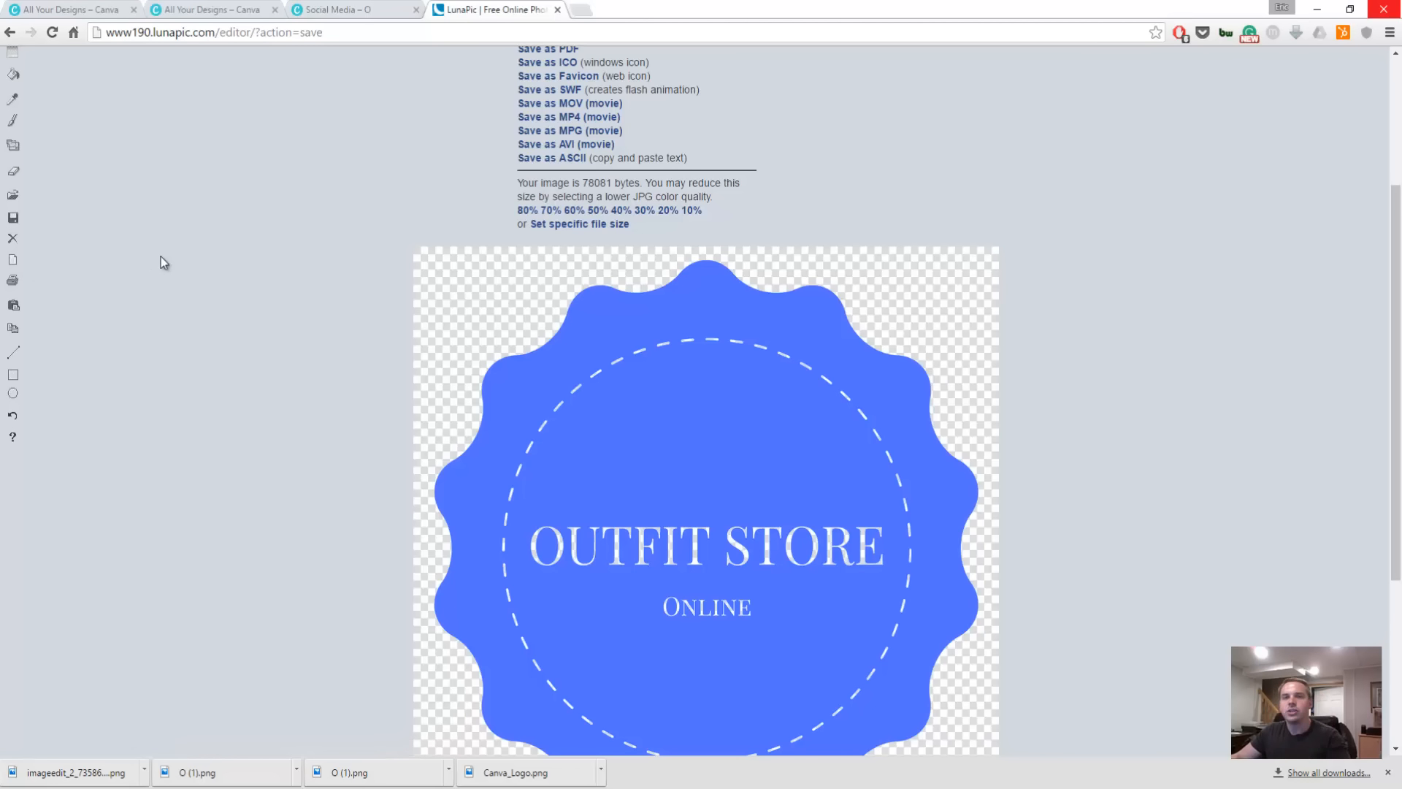